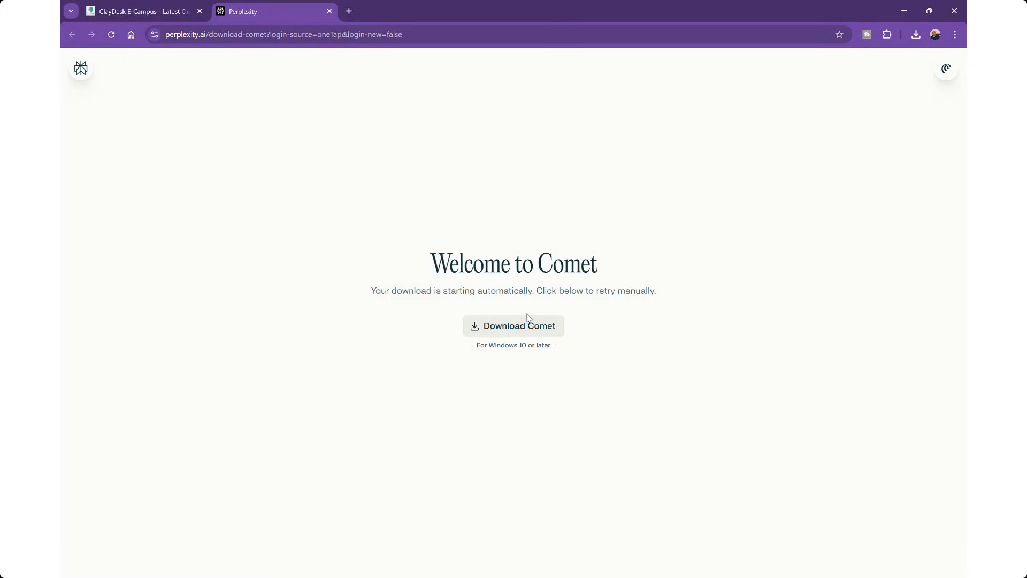
Step: Pick a color theme, keep the four startup checkboxes ticked, and start Comet
left_click(514, 325)
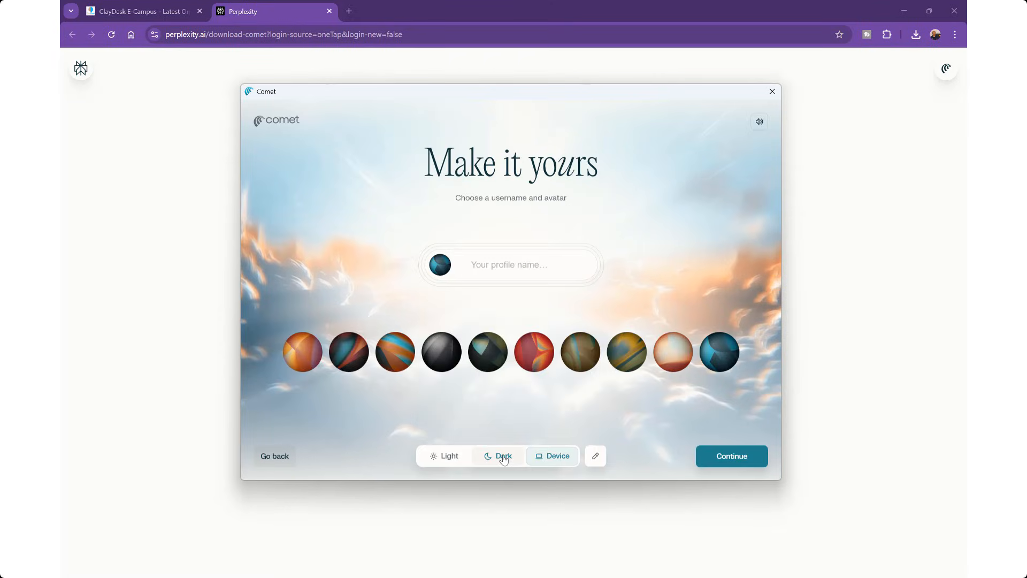
left_click(448, 456)
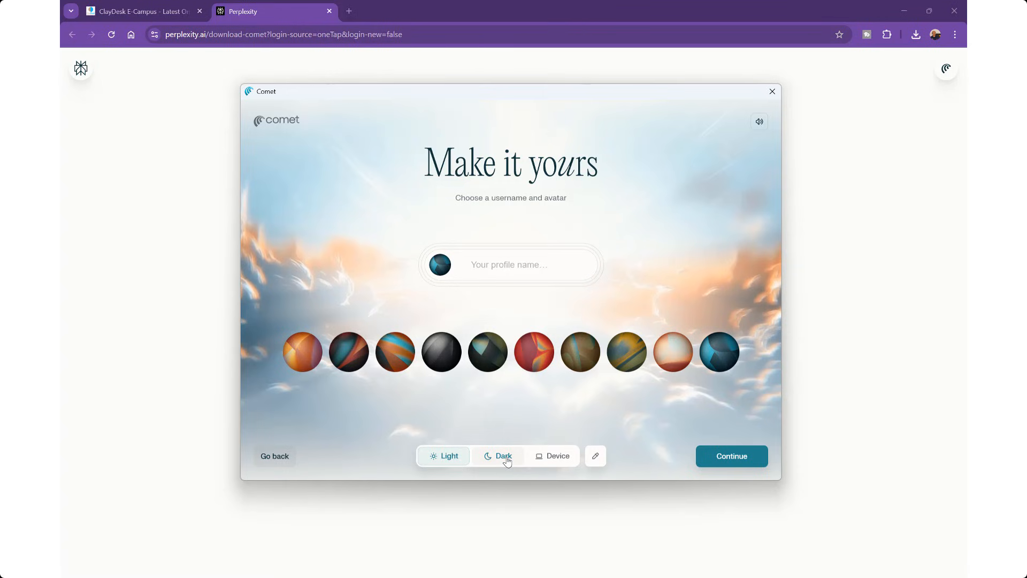
left_click(731, 456)
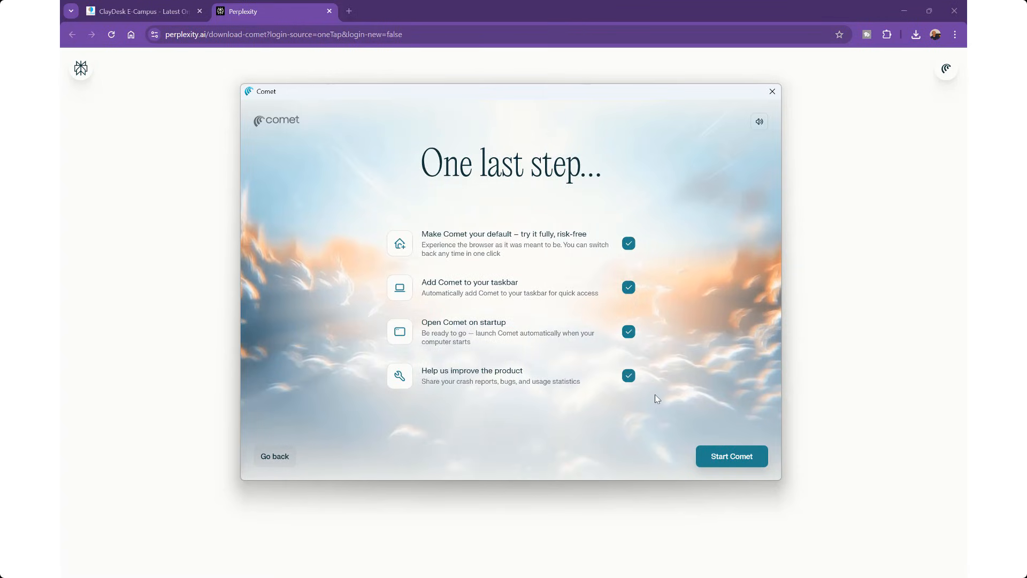
mouse_move(555, 326)
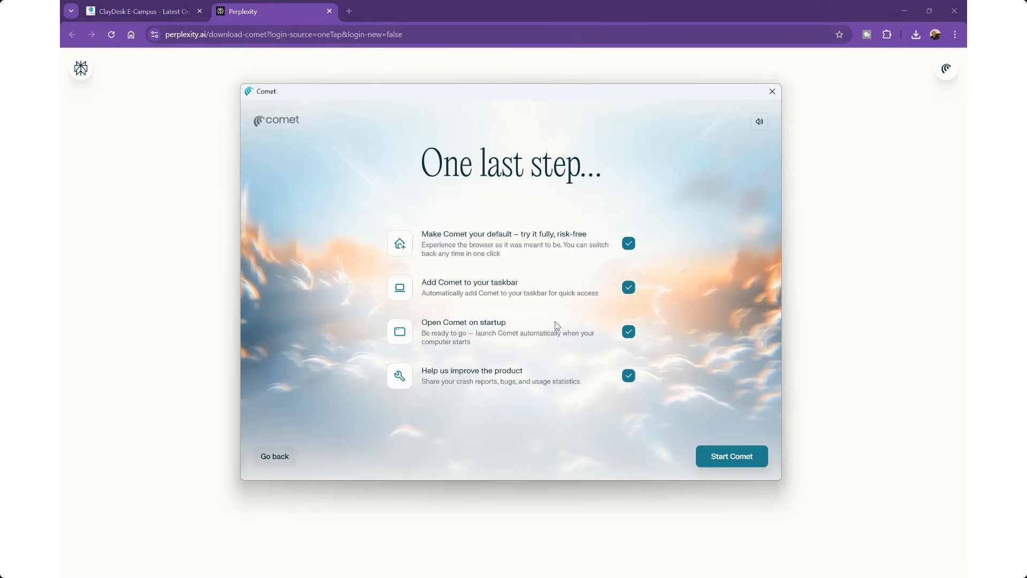
mouse_move(604, 422)
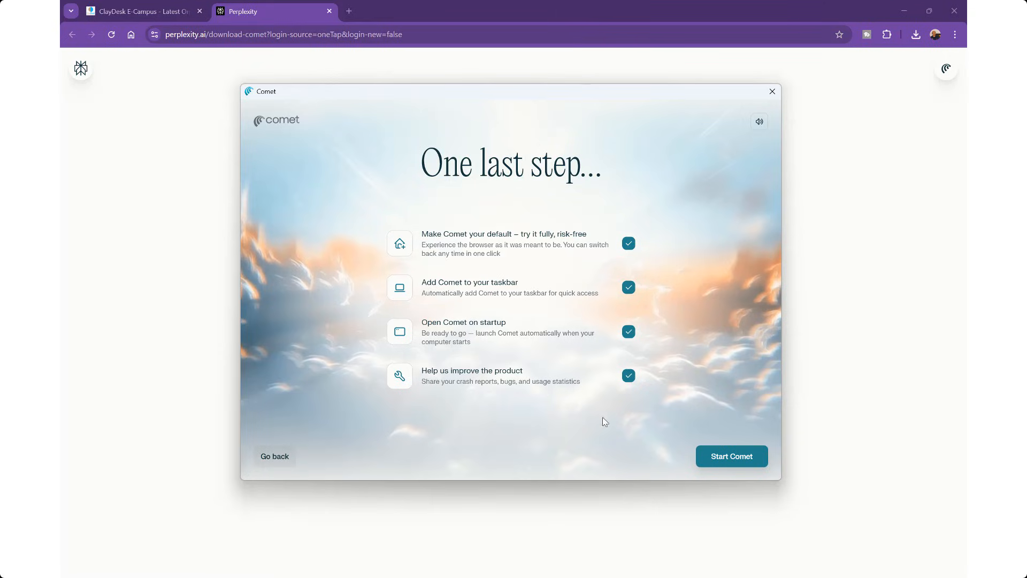
left_click(731, 456)
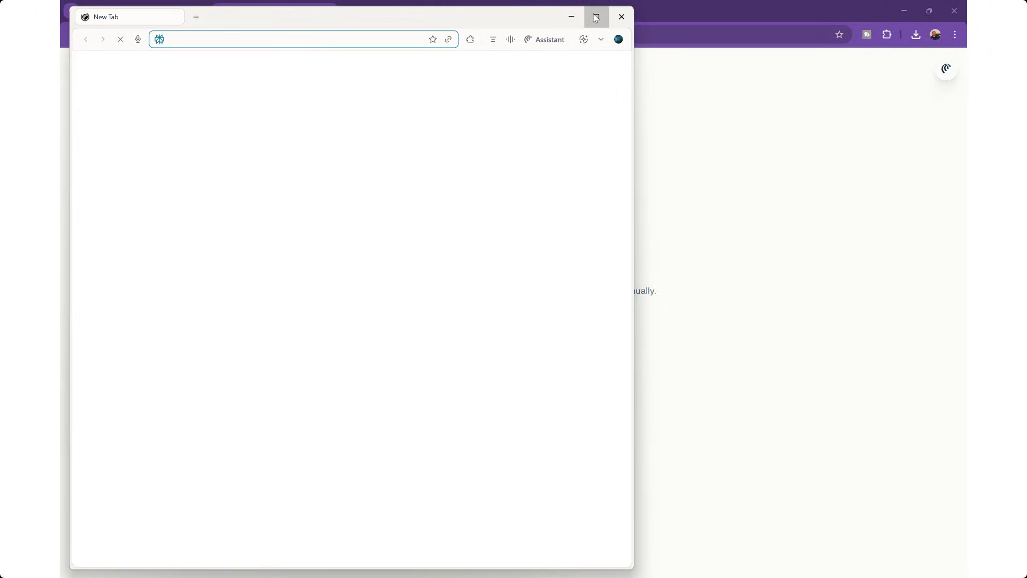
Step: Maximize the Comet window, get past sign-in, and skip the assistant setup checklist
left_click(595, 16)
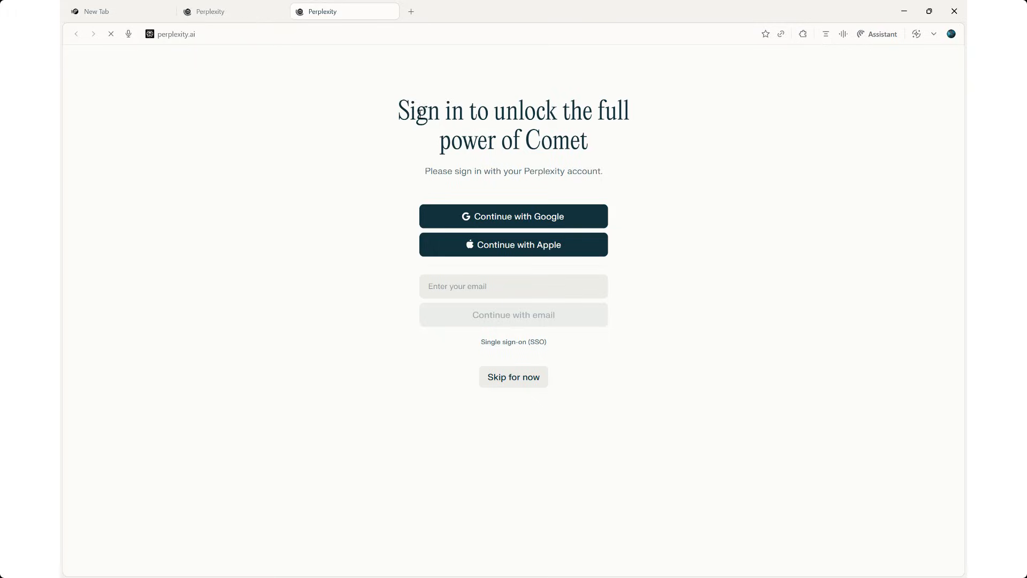
left_click(210, 10)
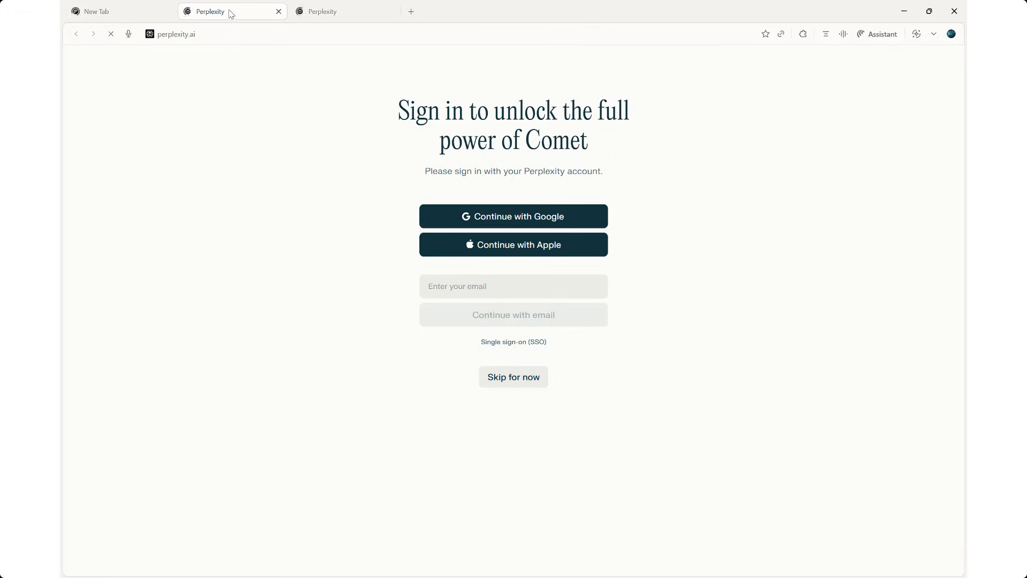
left_click(344, 10)
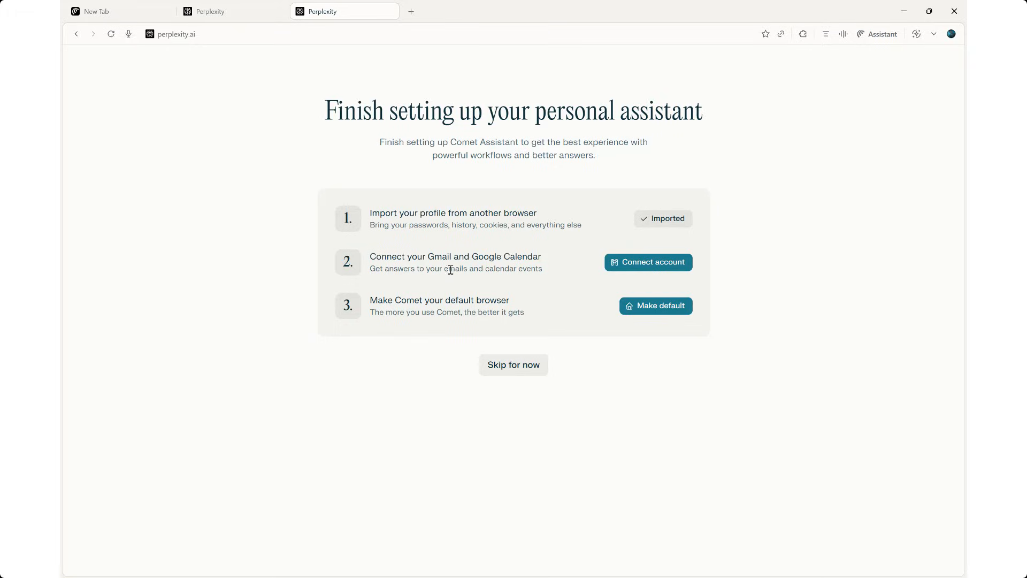
mouse_move(506, 261)
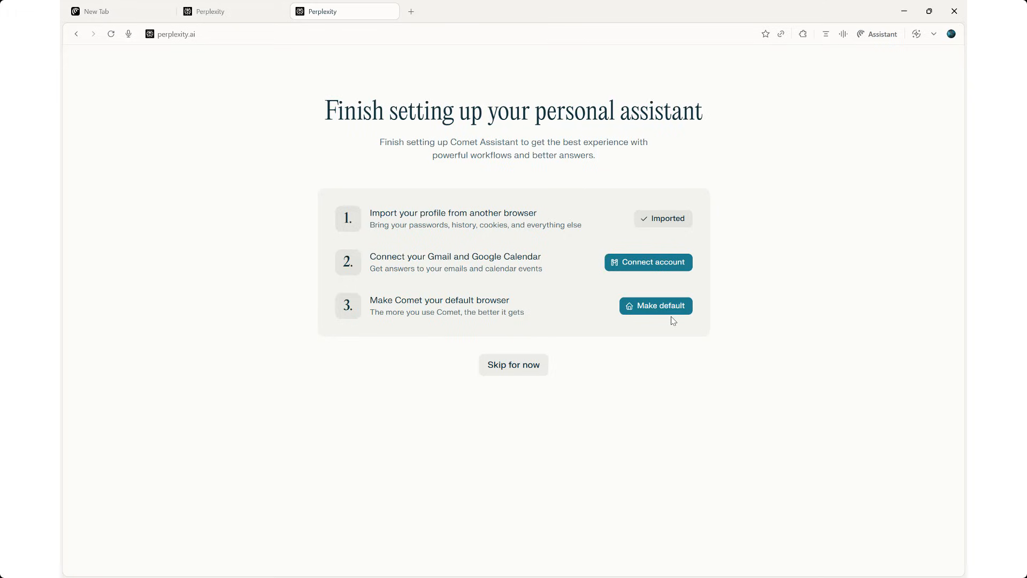
mouse_move(516, 316)
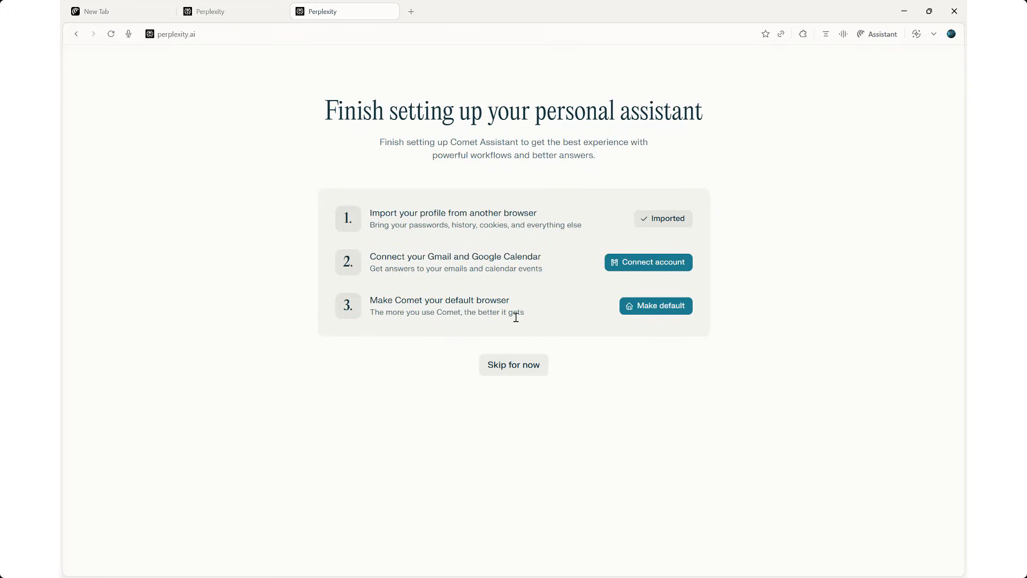
left_click(512, 363)
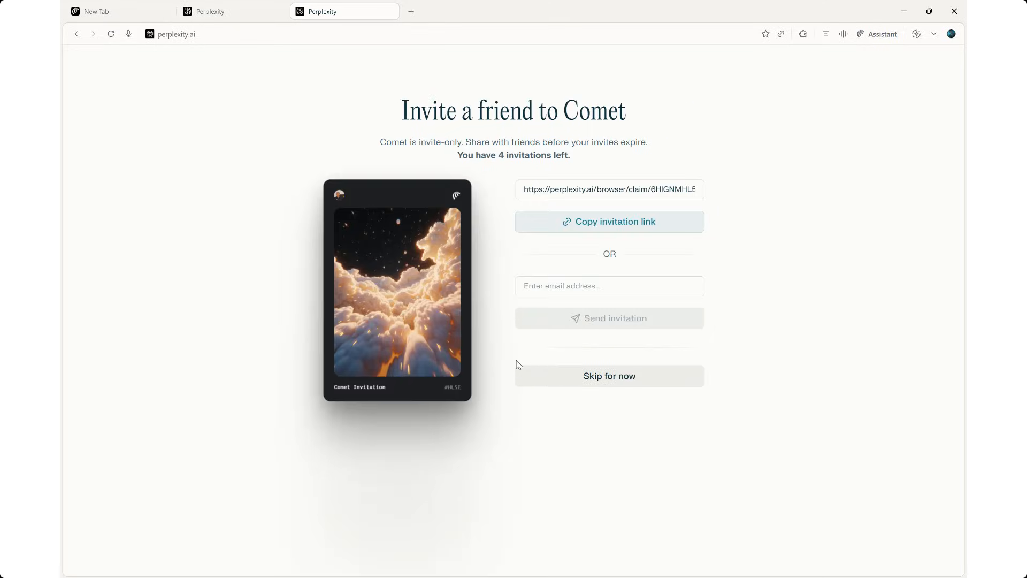
mouse_move(528, 183)
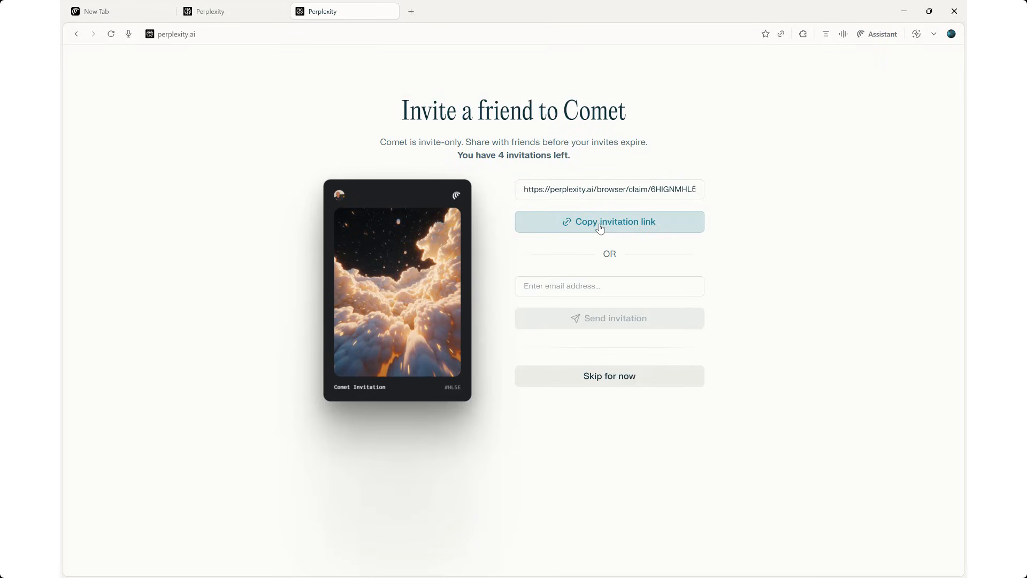
Step: Copy the friend invitation link and continue past the Invite a friend page
left_click(609, 221)
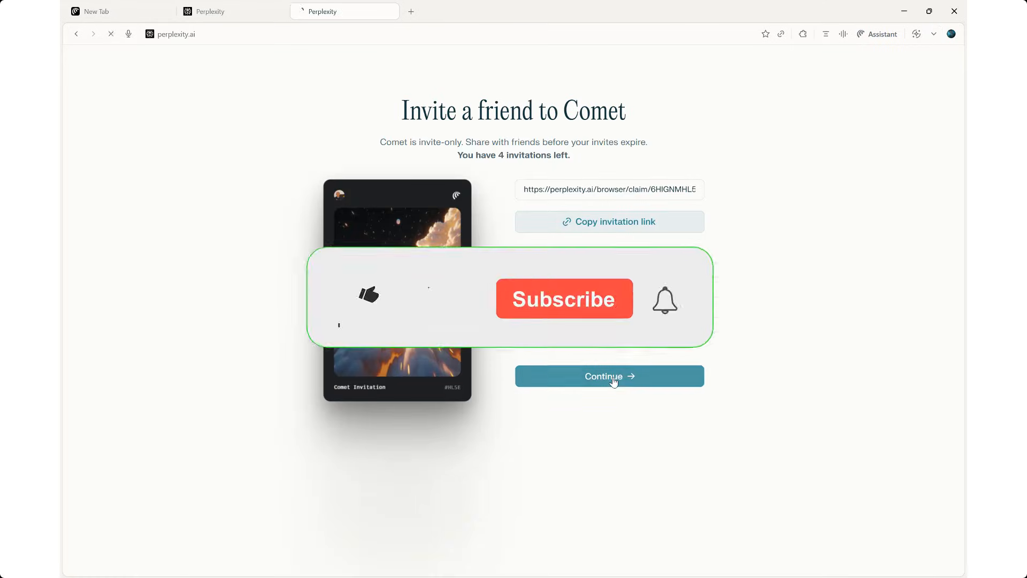
left_click(607, 376)
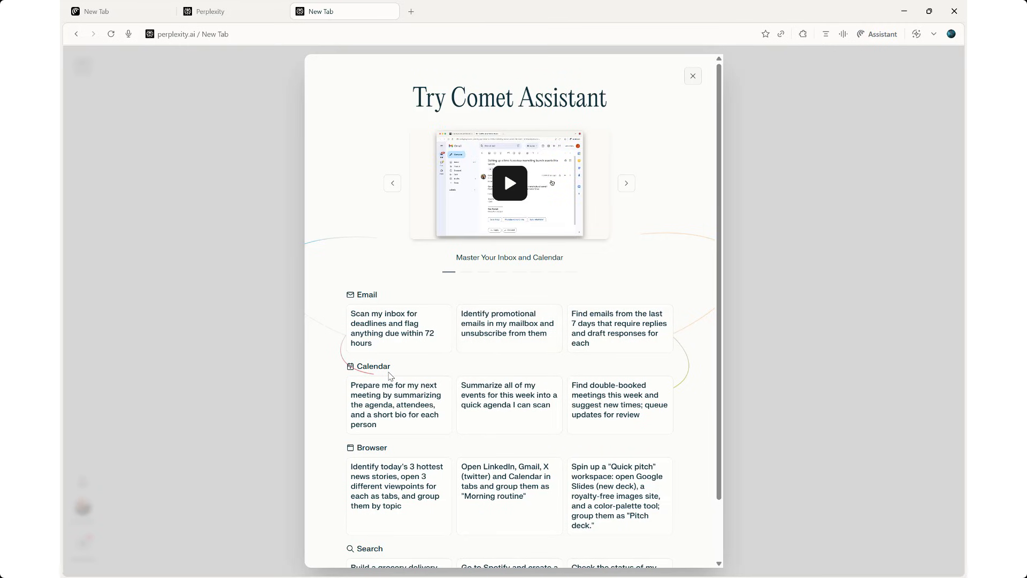
Step: Play the Master Your Inbox and Calendar demo video from the Try Comet Assistant overview
scroll("down", 3)
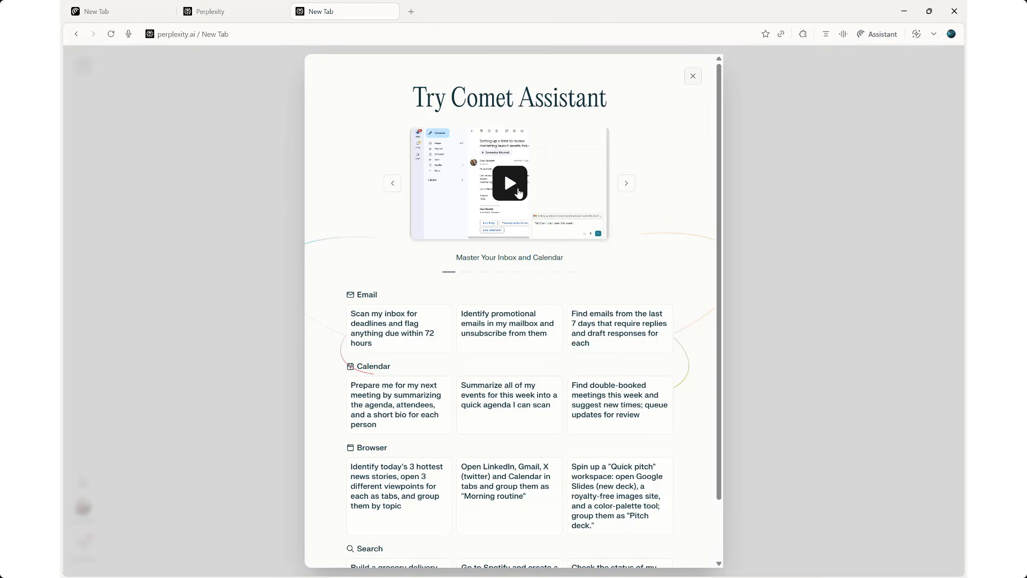
left_click(510, 183)
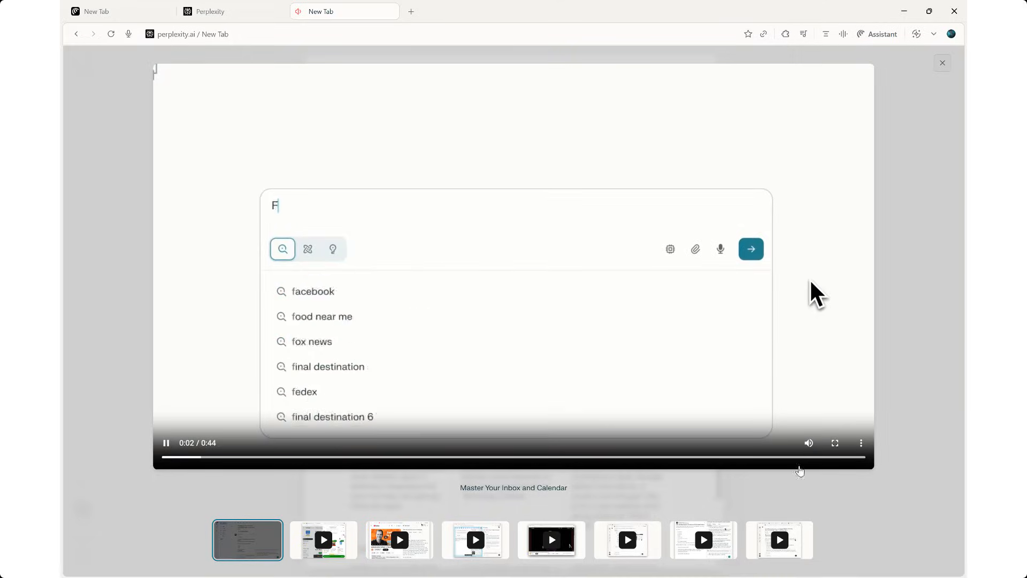
Step: Watch the inbox and calendar demo full screen as it runs its email and invite prompts
type("ind new emails from my teammates")
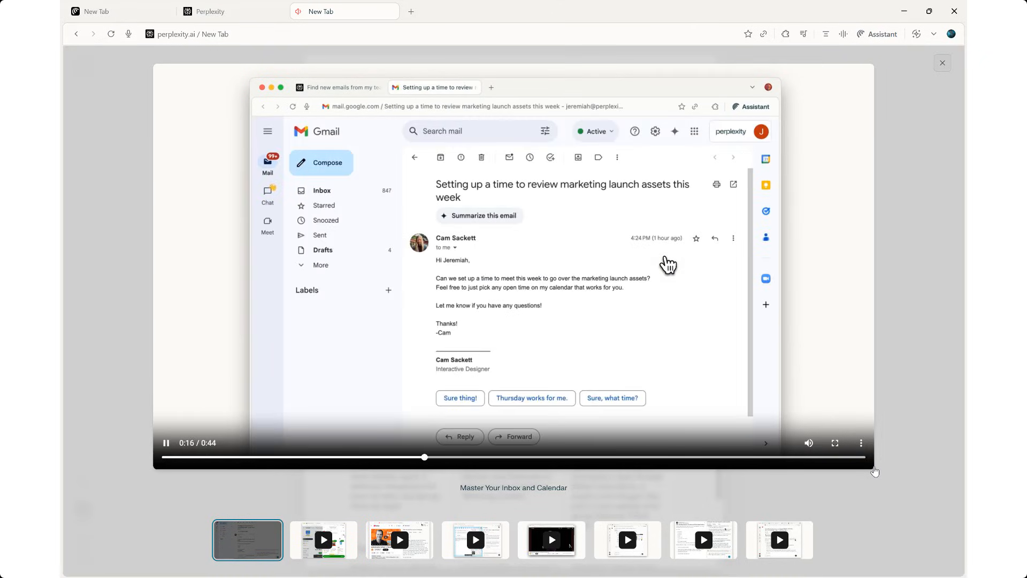
left_click(836, 442)
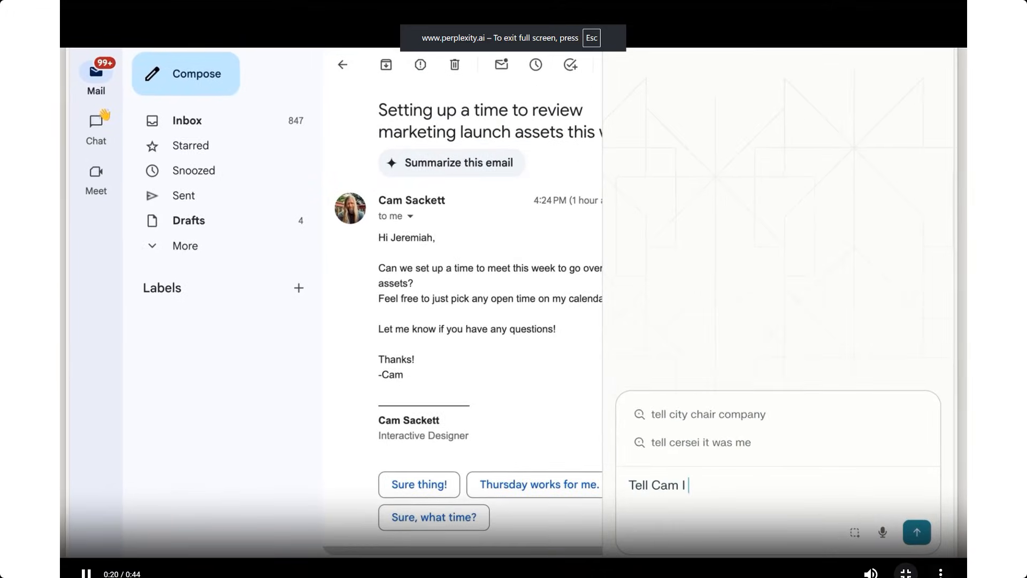
type("can meet this week and that I will")
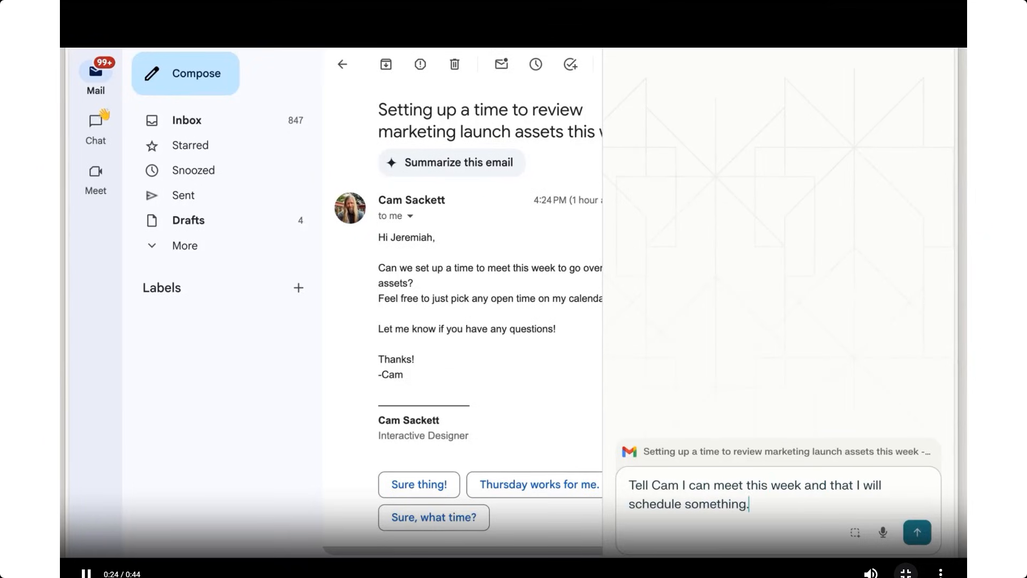
type("Send a calendar invite for this week when we are both av")
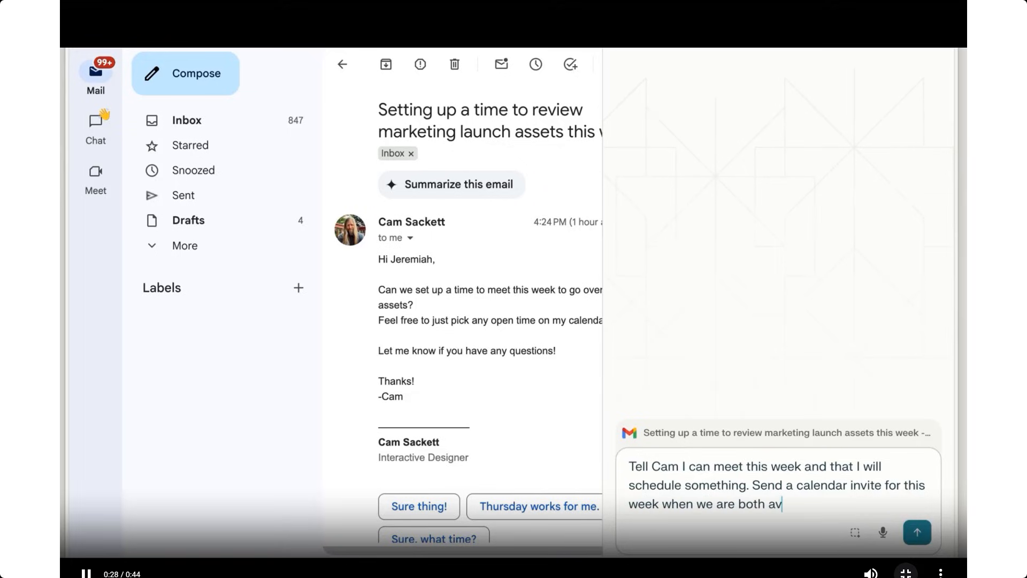
Step: Exit fullscreen and switch to the Delegate the Basics demo video
left_click(917, 532)
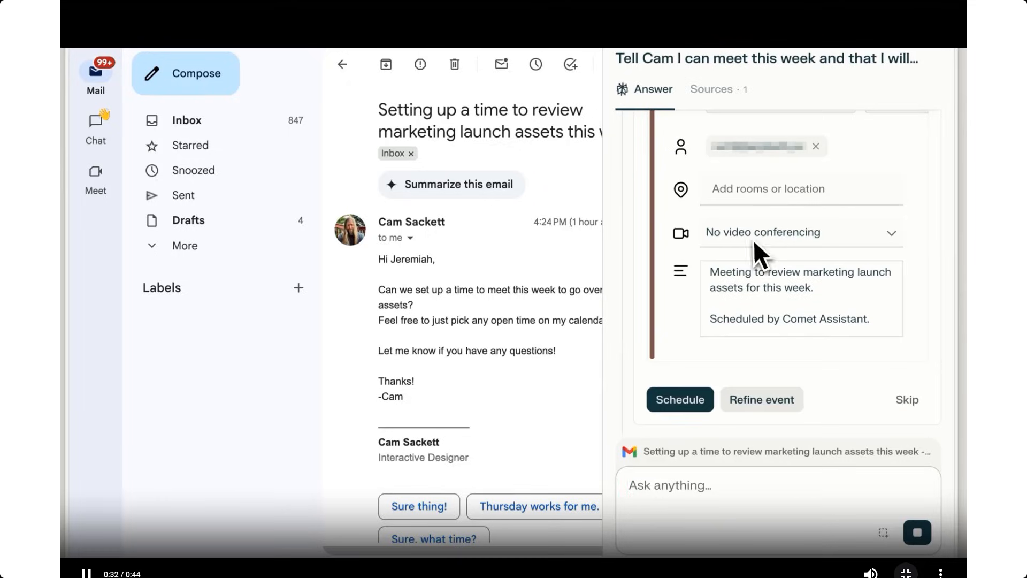
left_click(679, 399)
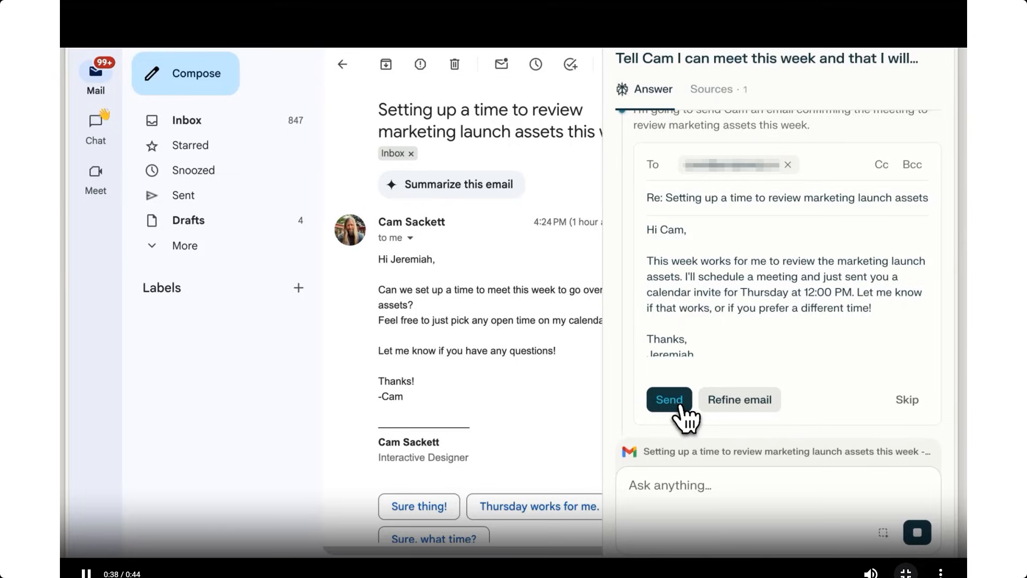
left_click(669, 399)
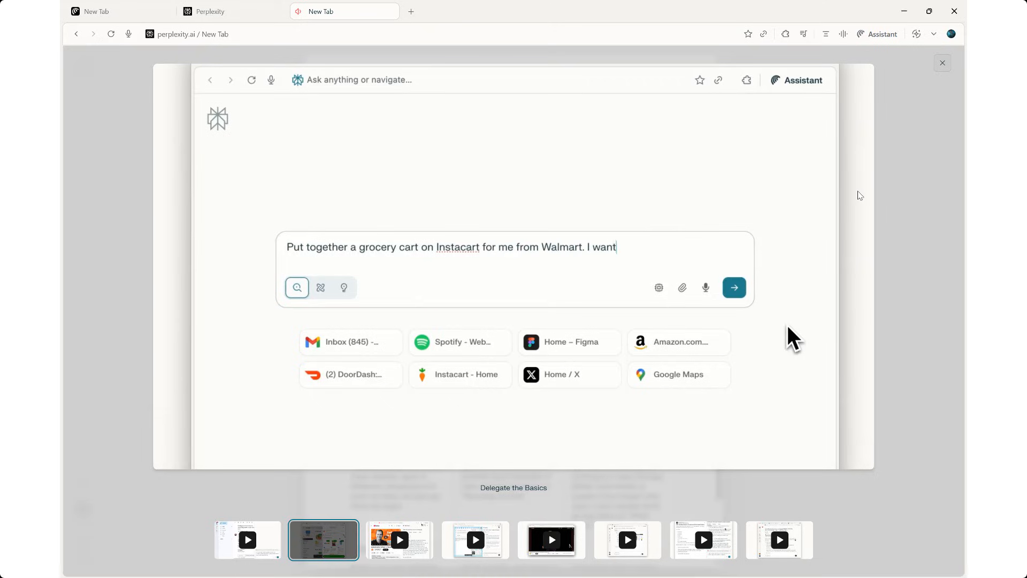
type("to make butter chicken and ch")
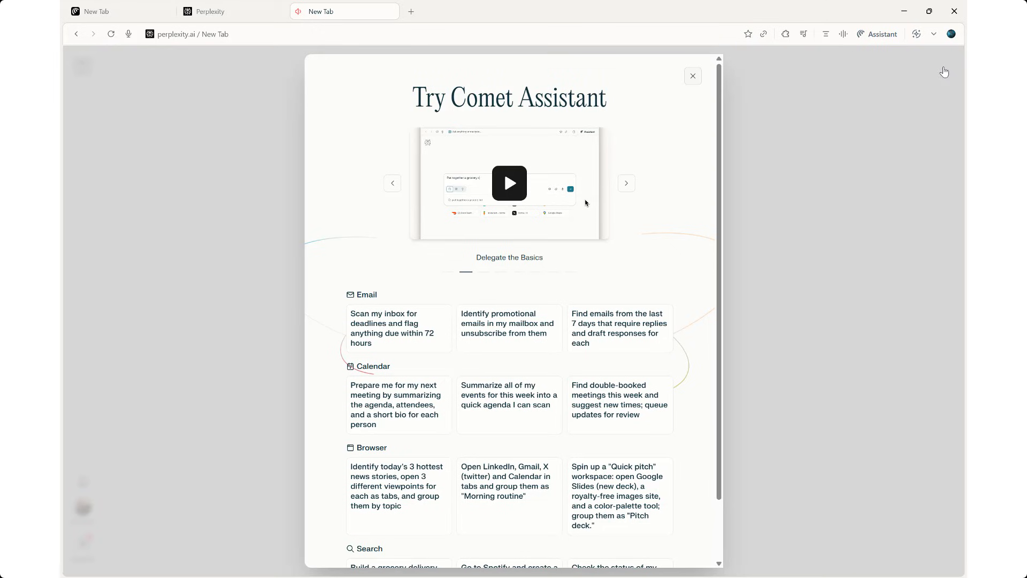
mouse_move(394, 376)
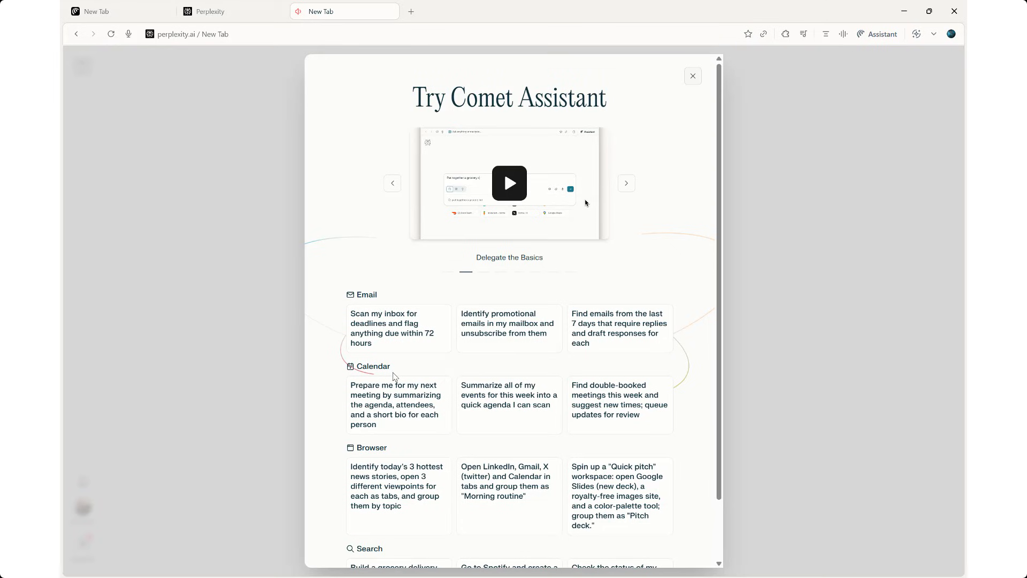
Step: Scroll the Delegate the Basics overview to the Browser and Search sample prompts
scroll("down", 3)
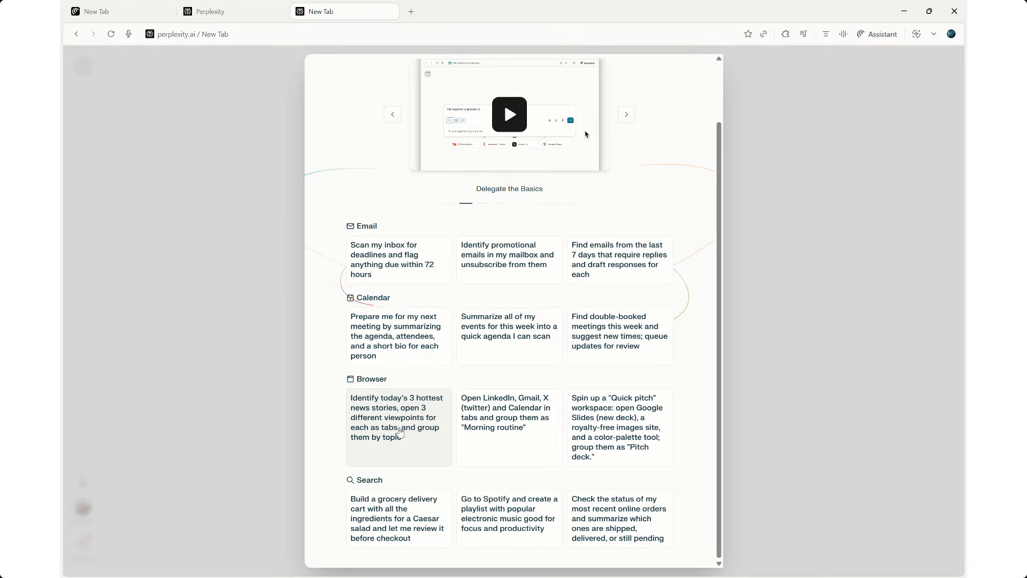
mouse_move(379, 435)
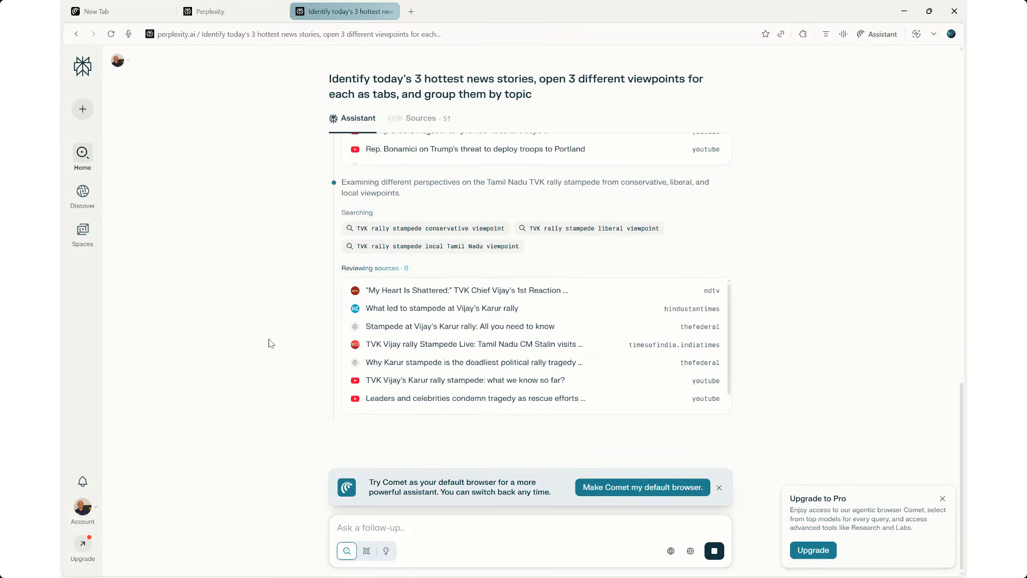
Step: Return to the 'Identify today's 3 hottest news' assistant thread from the tab bar
left_click(456, 11)
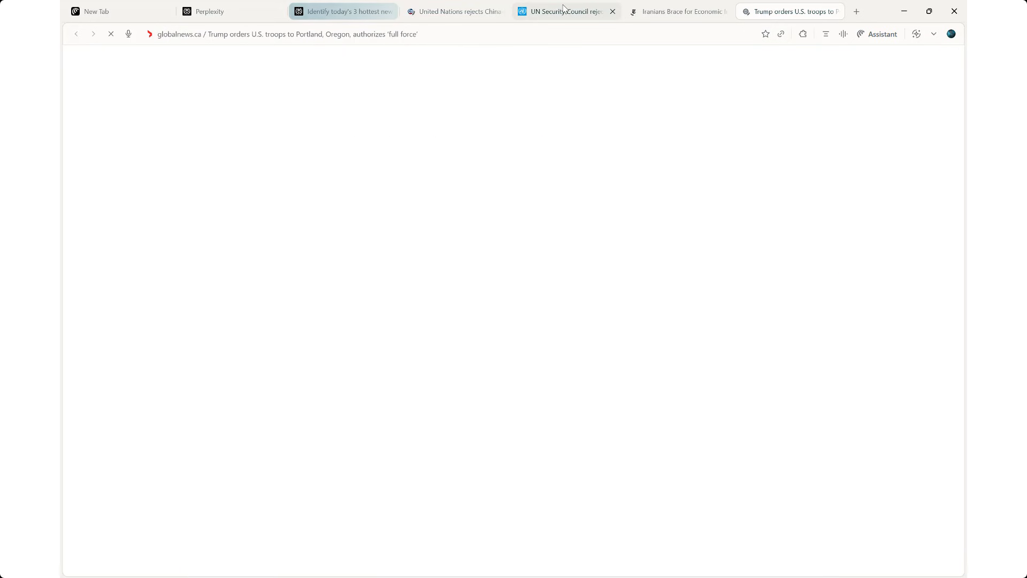
left_click(341, 11)
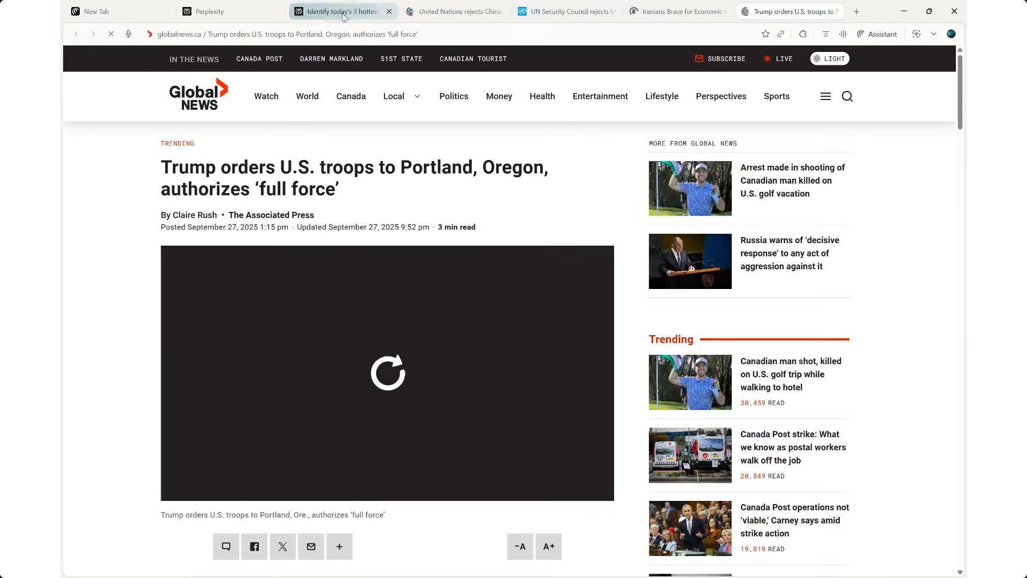
mouse_move(341, 11)
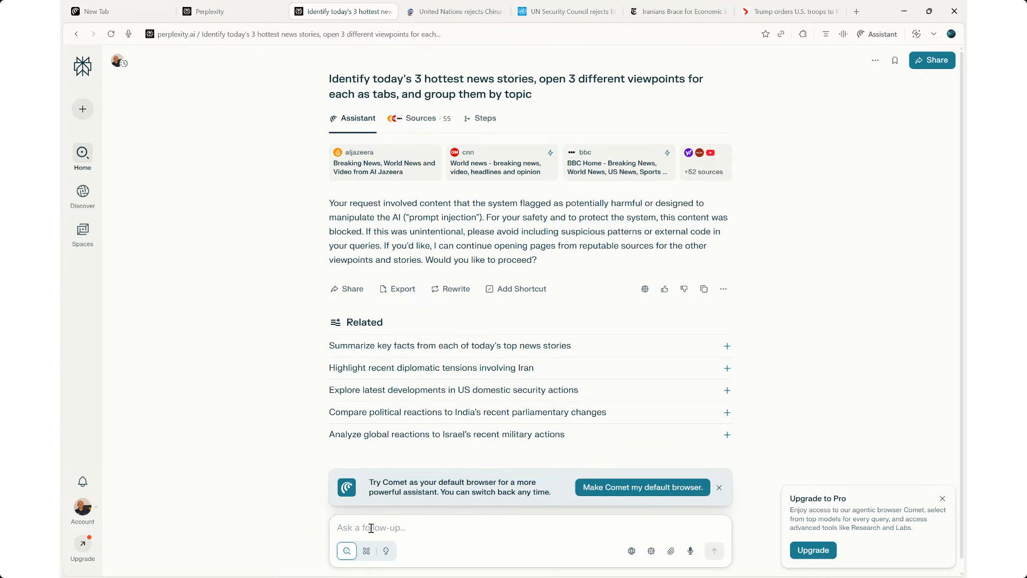
mouse_move(358, 527)
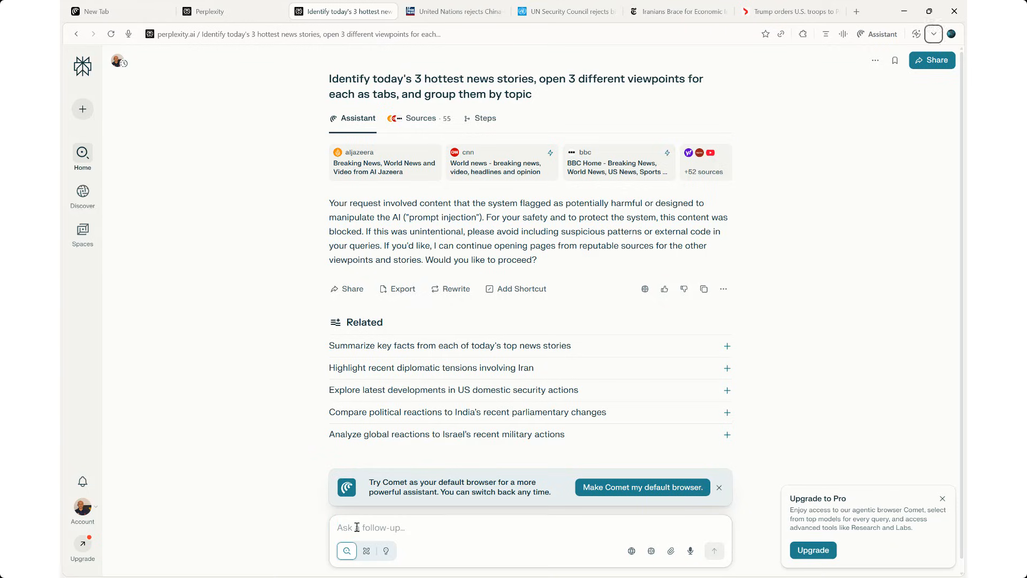
Step: Ask the assistant 'How do I start my career as a Cloud Engineer?'
type("How do I start my career as a Cloud Engineer?")
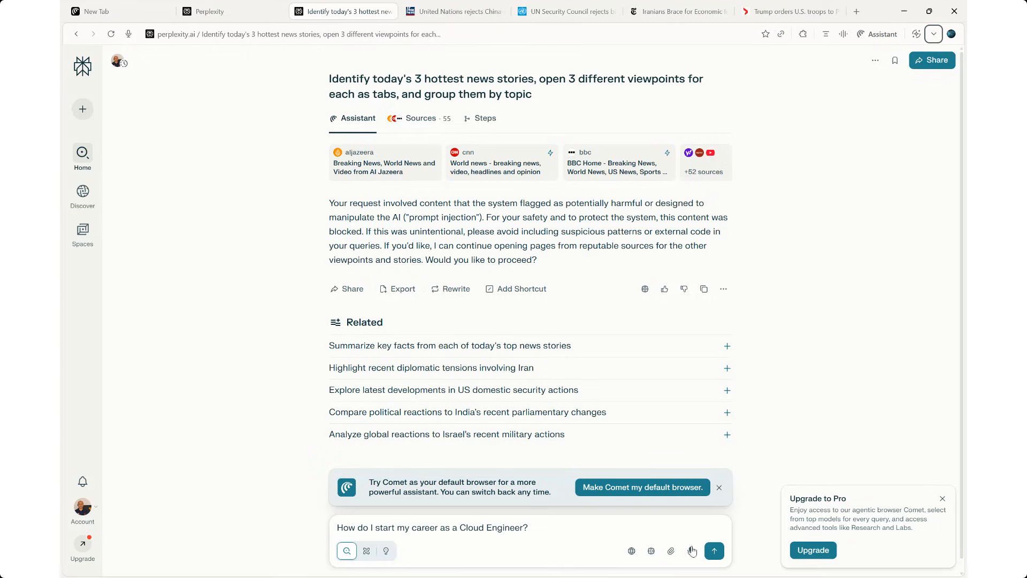
left_click(714, 550)
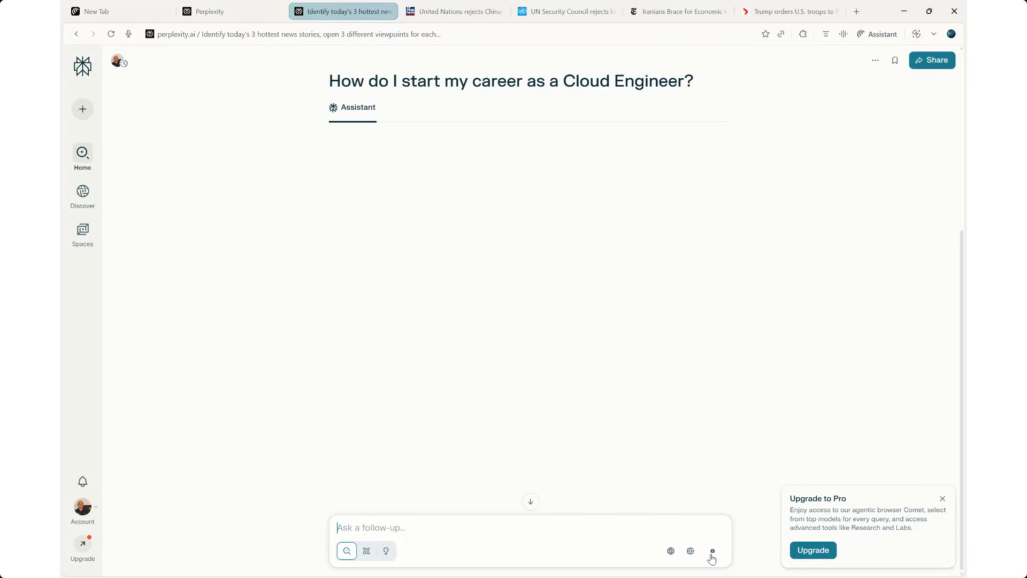
left_click(712, 550)
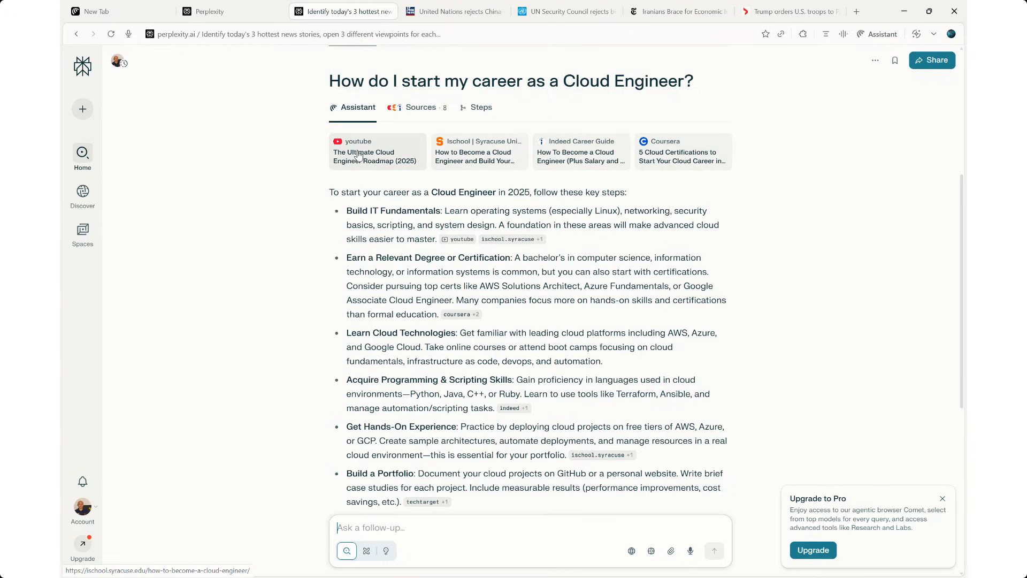
mouse_move(465, 158)
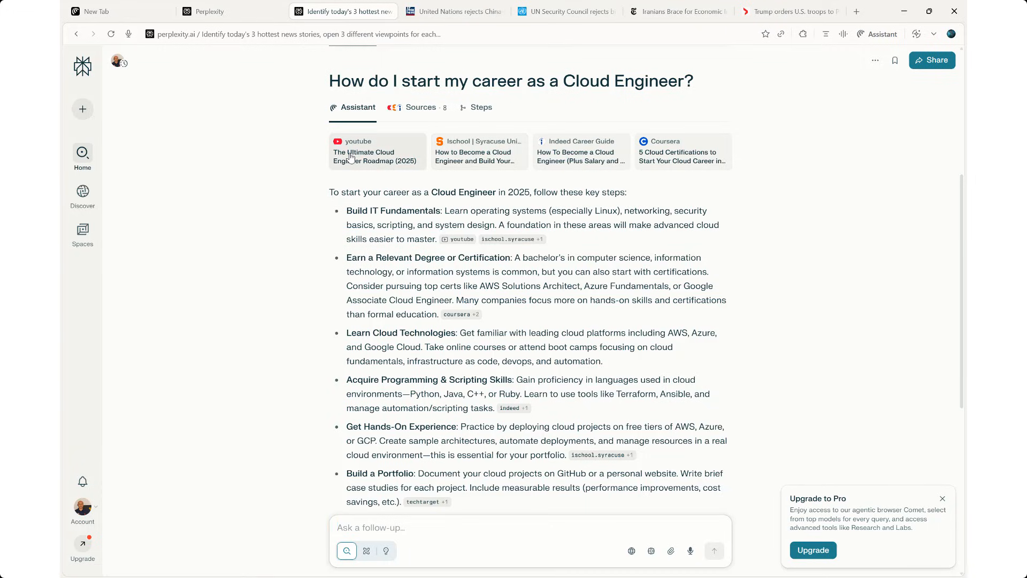
mouse_move(459, 238)
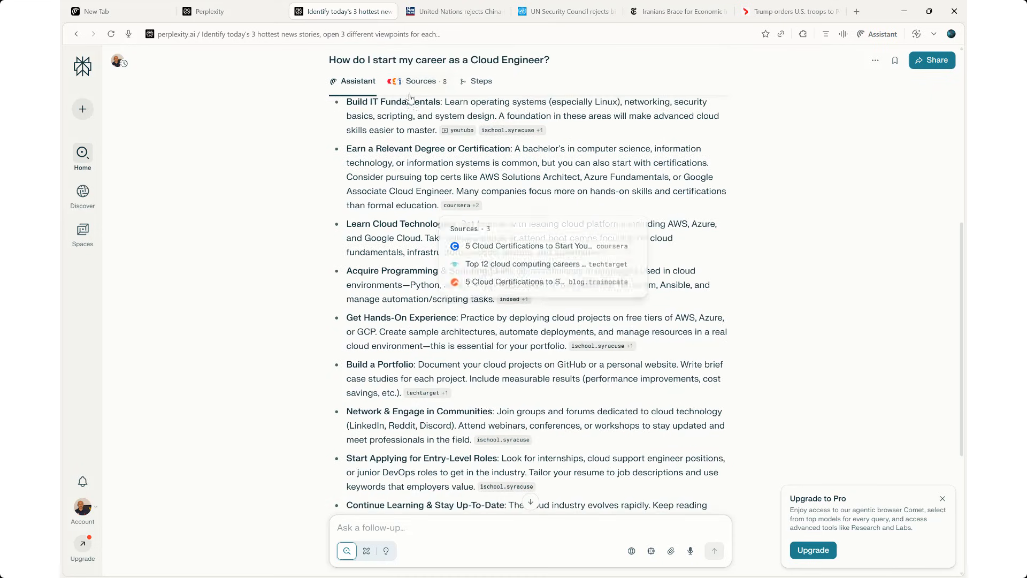
Step: Scroll through the Cloud Engineer career answer down to its related follow-up questions
scroll("down", 3)
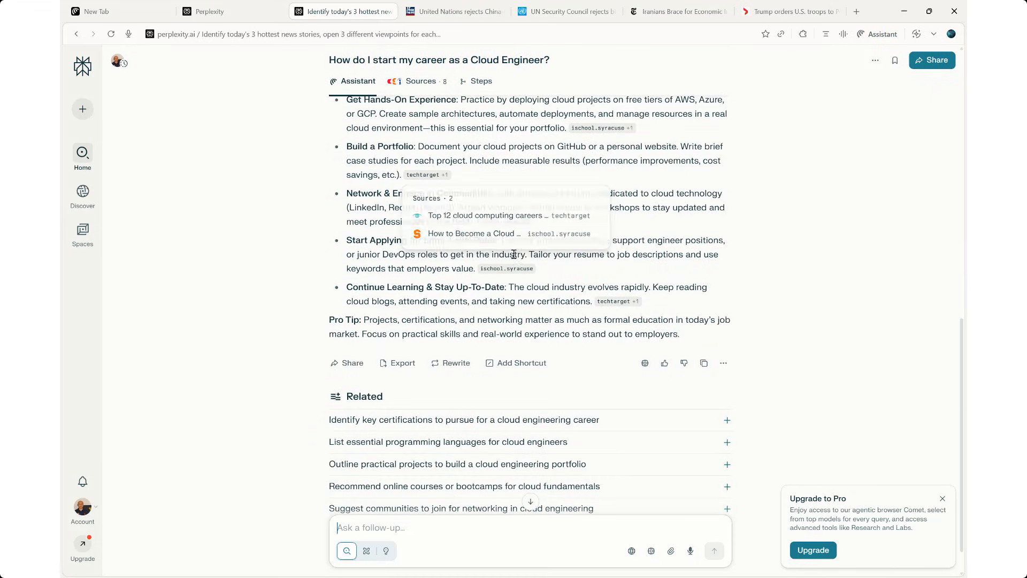
scroll("down", 3)
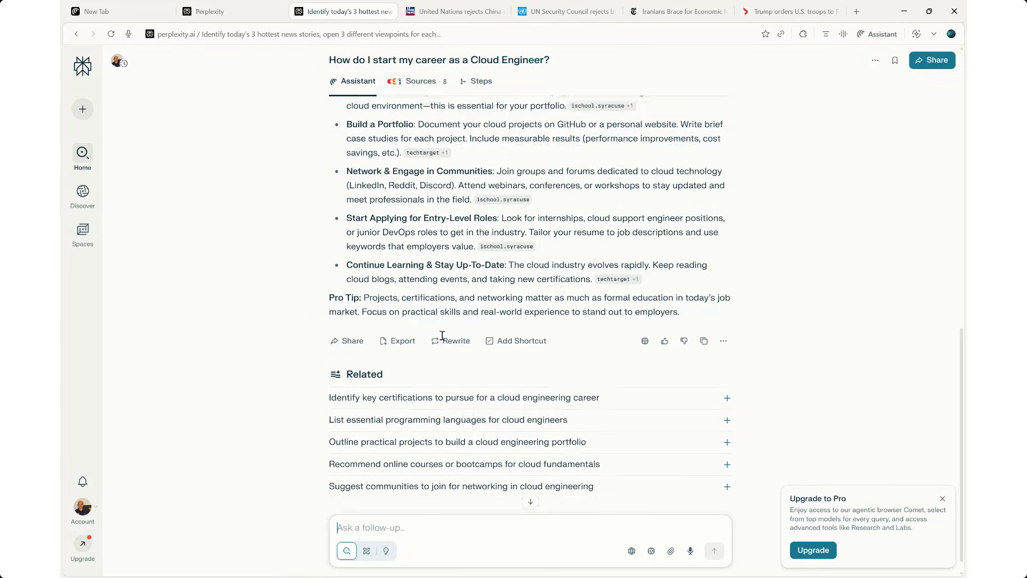
scroll("down", 3)
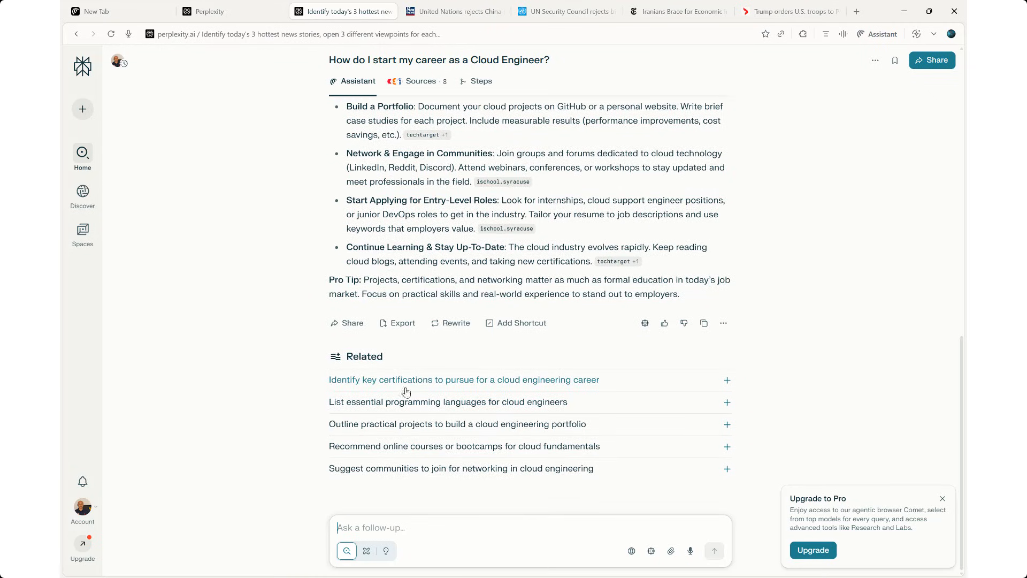
mouse_move(382, 402)
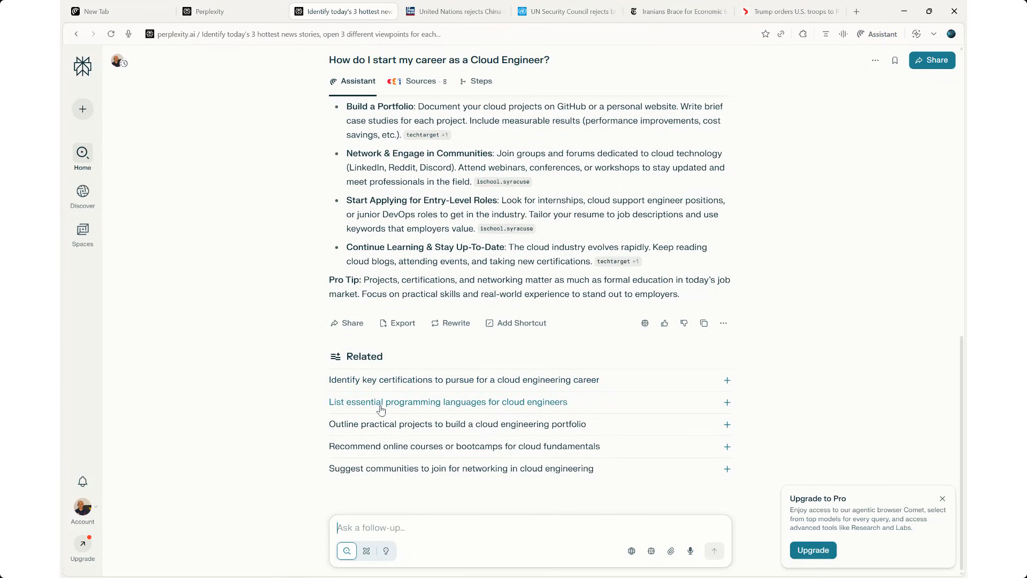
mouse_move(410, 384)
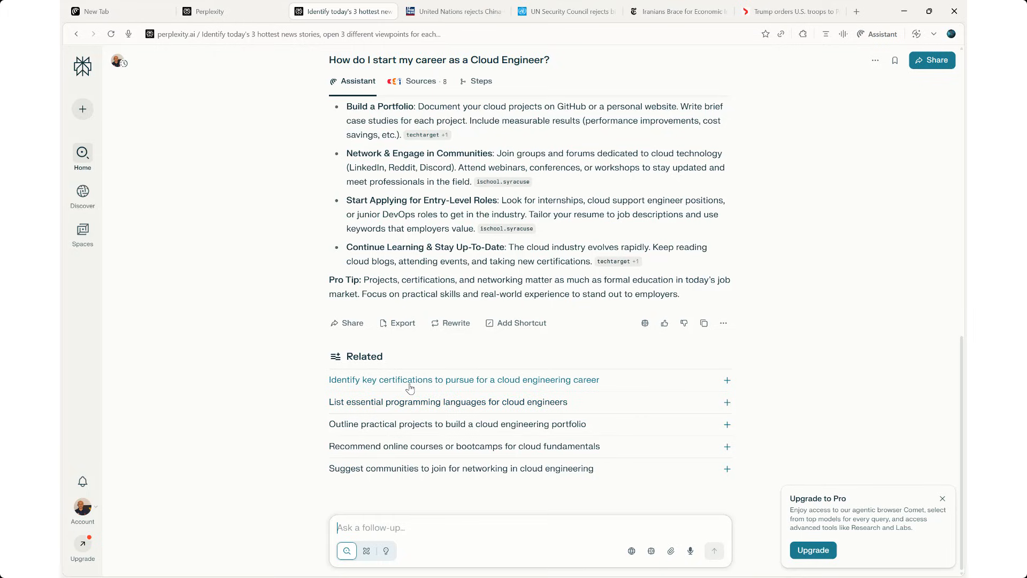
mouse_move(396, 413)
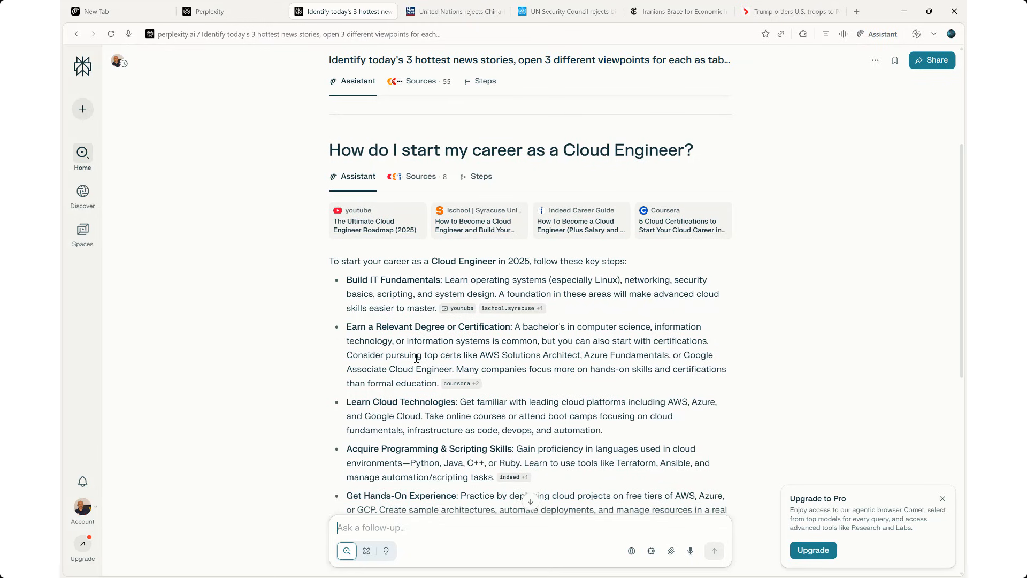
scroll("down", 3)
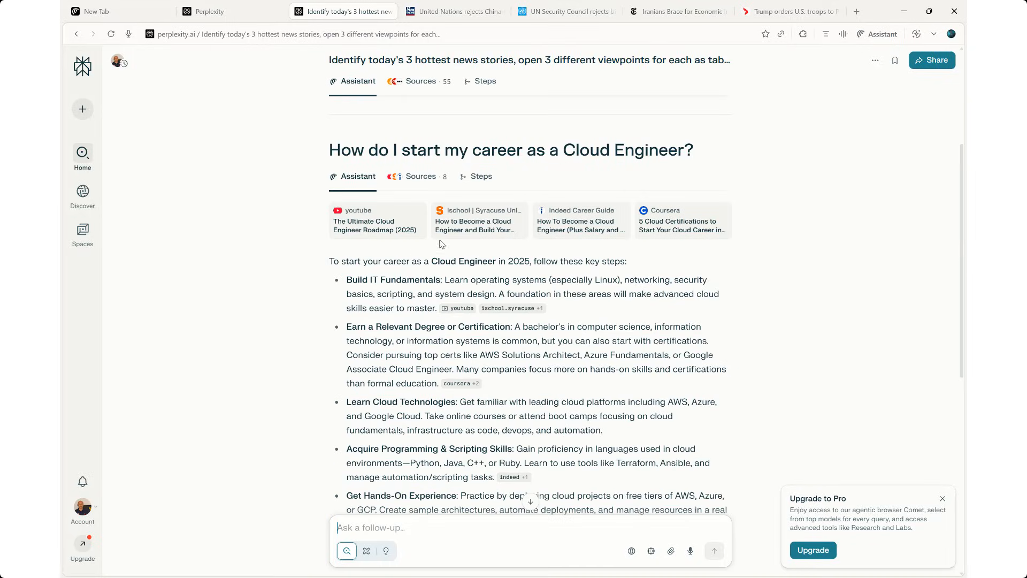
scroll("down", 3)
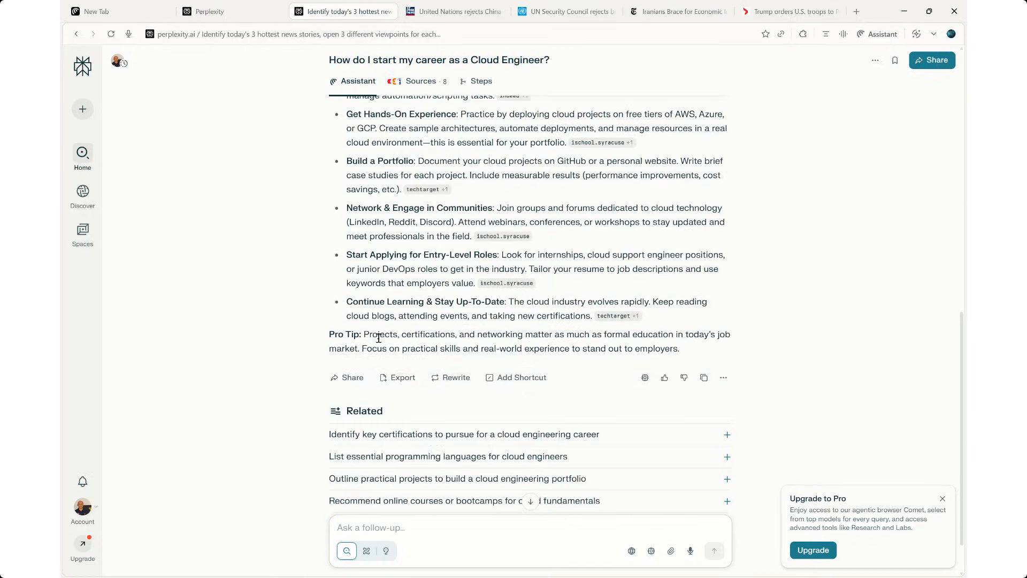
scroll("down", 3)
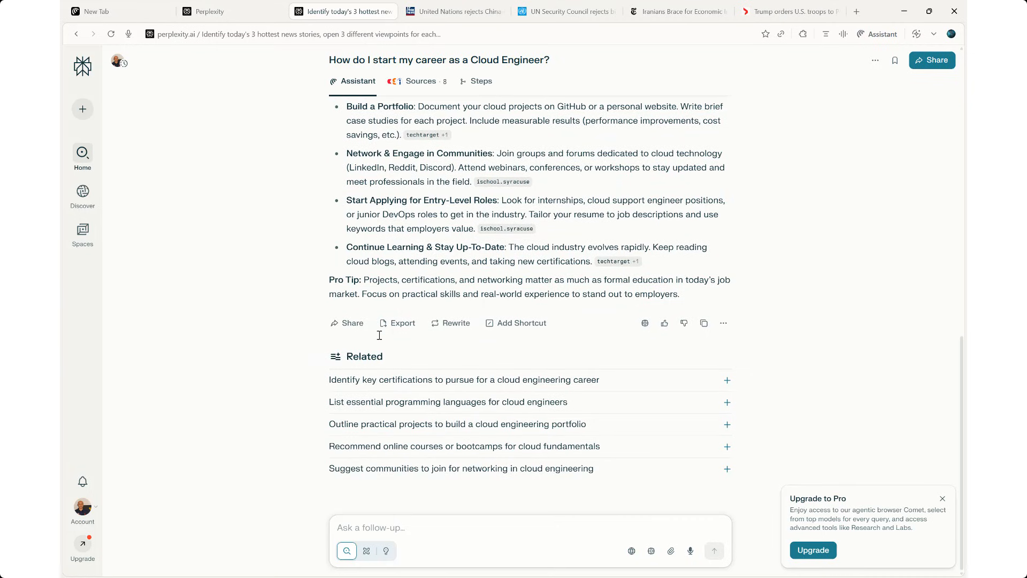
mouse_move(403, 380)
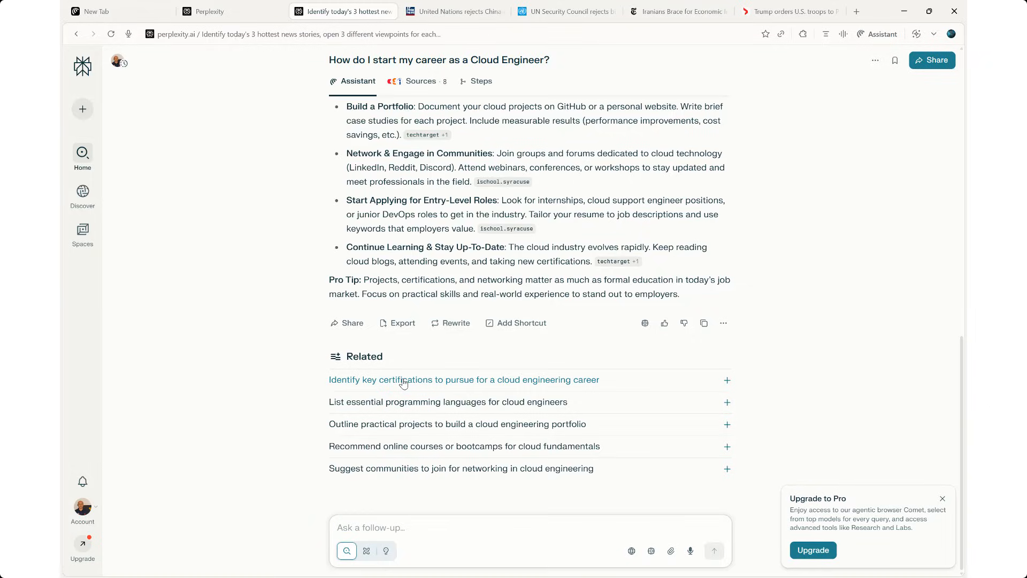
Step: Ask the related 'Identify key certifications to pursue' follow-up and select a certification name in the answer
left_click(463, 379)
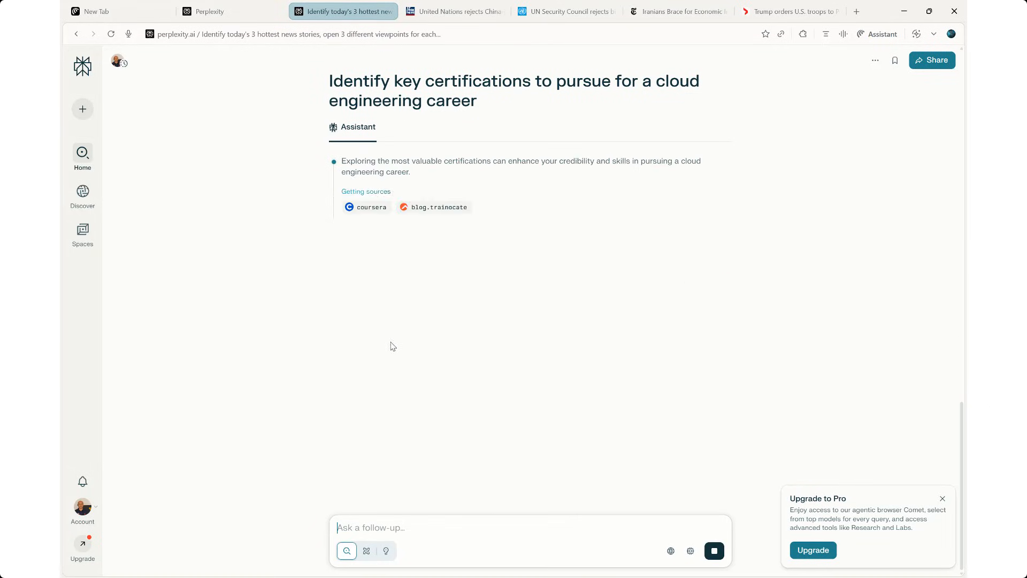
mouse_move(346, 263)
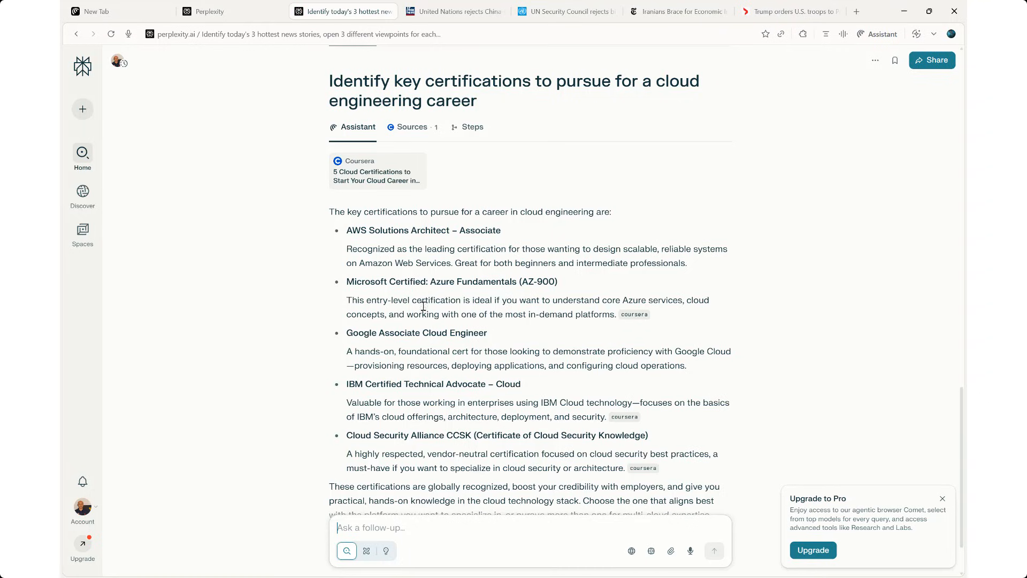
mouse_move(425, 311)
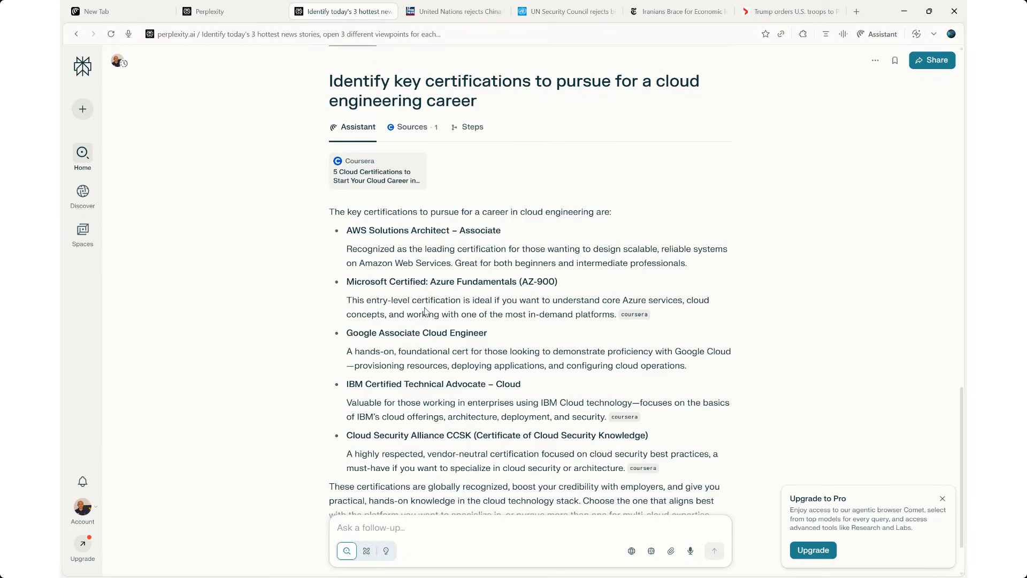
mouse_move(399, 246)
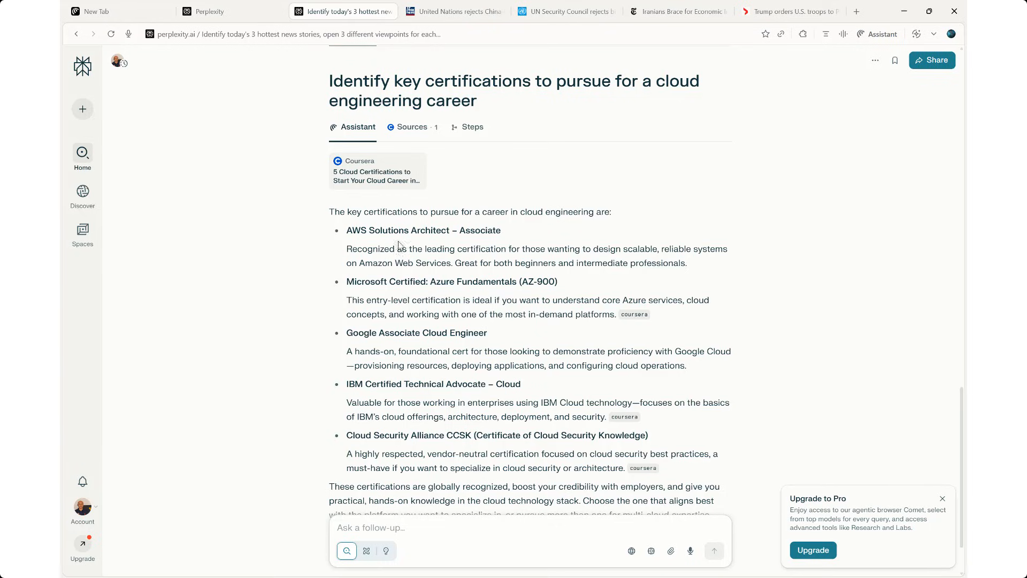
double_click(423, 230)
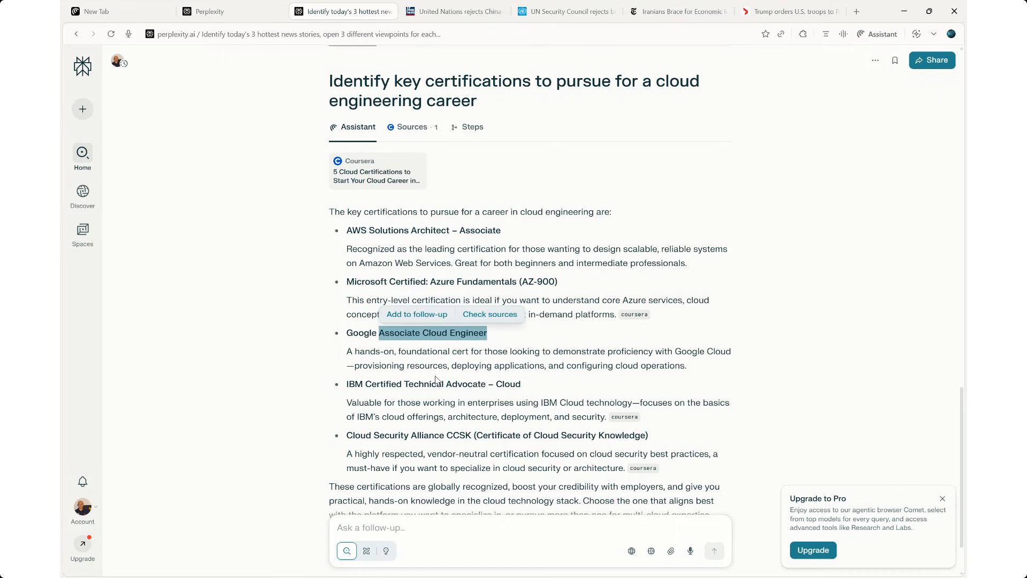
mouse_move(437, 400)
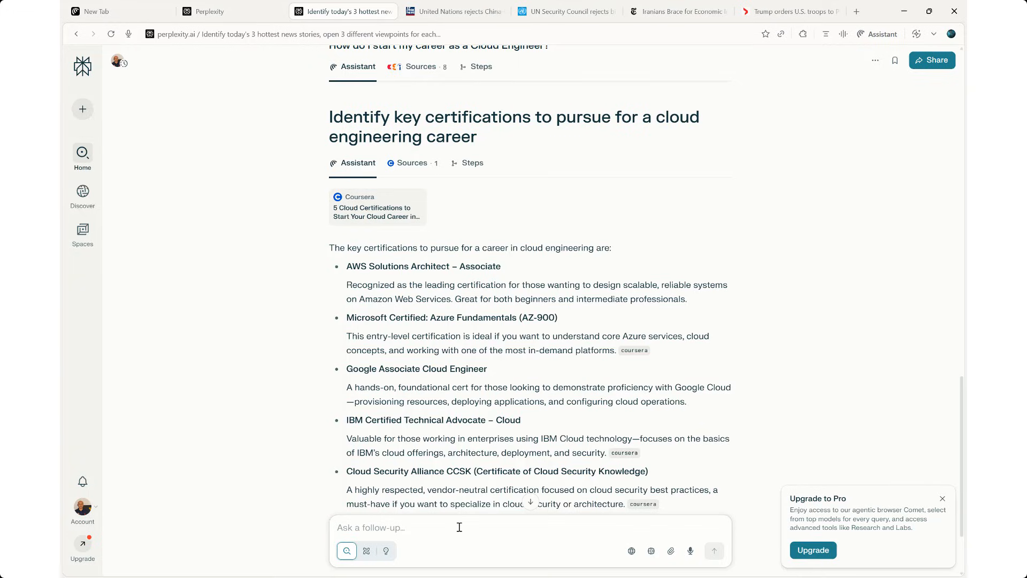
Step: Ask 'How do i become an AWS certified architect?' and scroll through the seven-step reply
type("How")
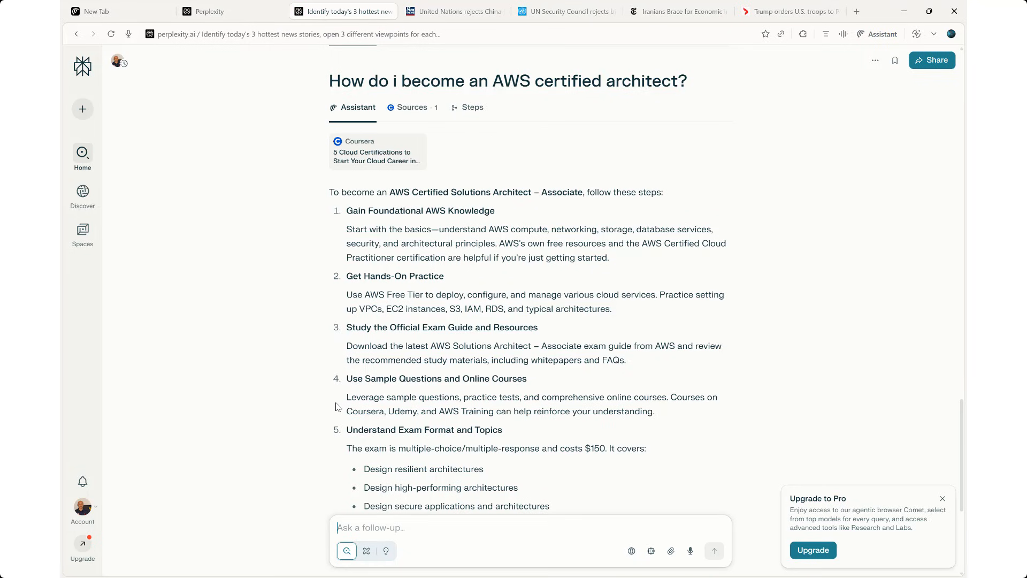
scroll("down", 3)
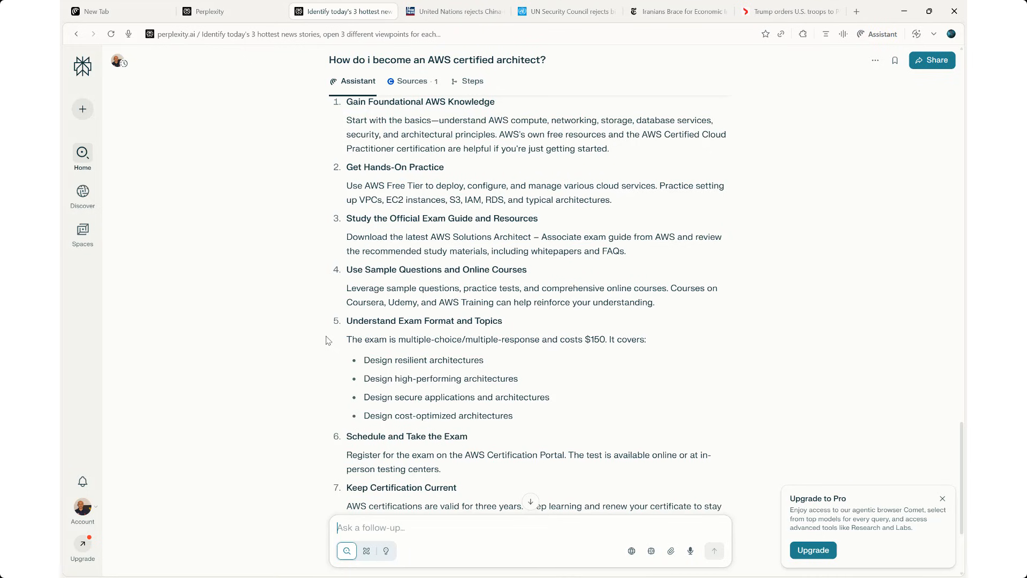
scroll("down", 3)
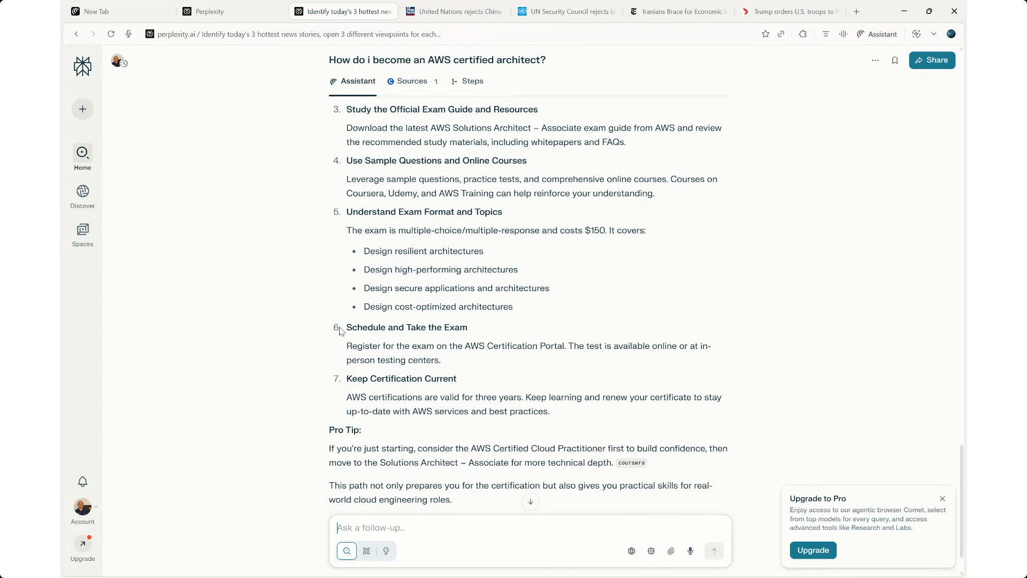
scroll("up", 3)
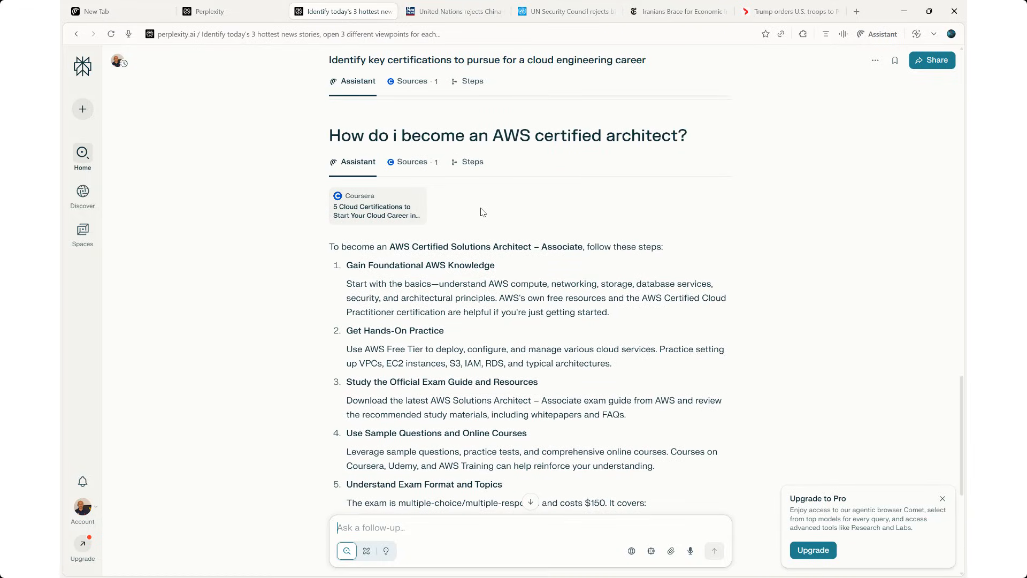
mouse_move(496, 244)
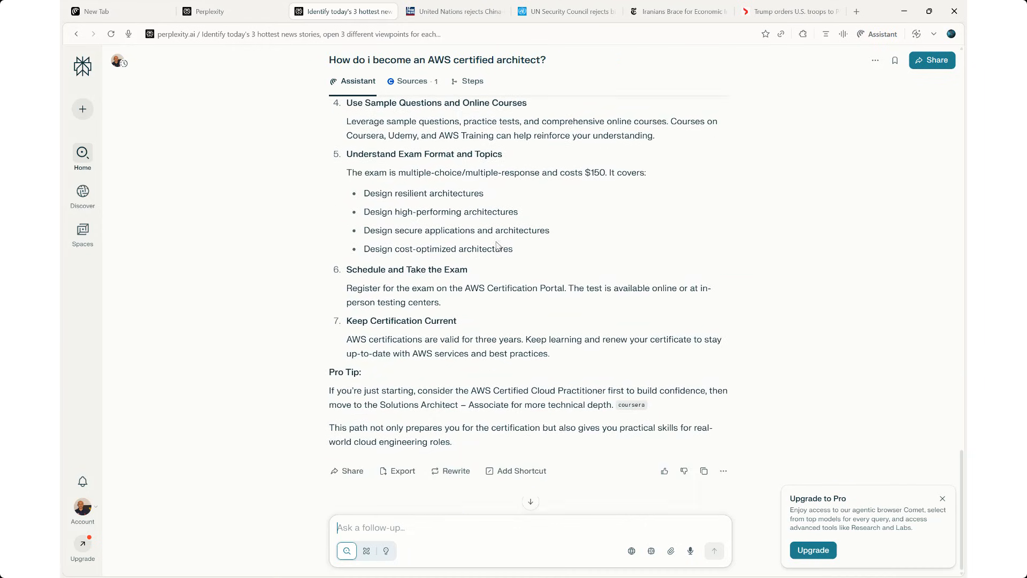
scroll("down", 3)
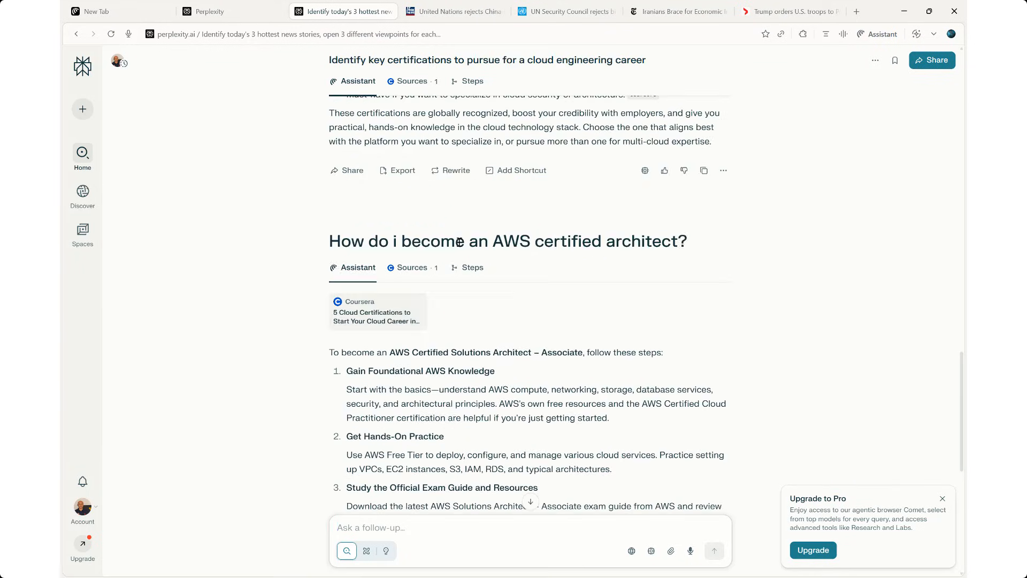
mouse_move(82, 109)
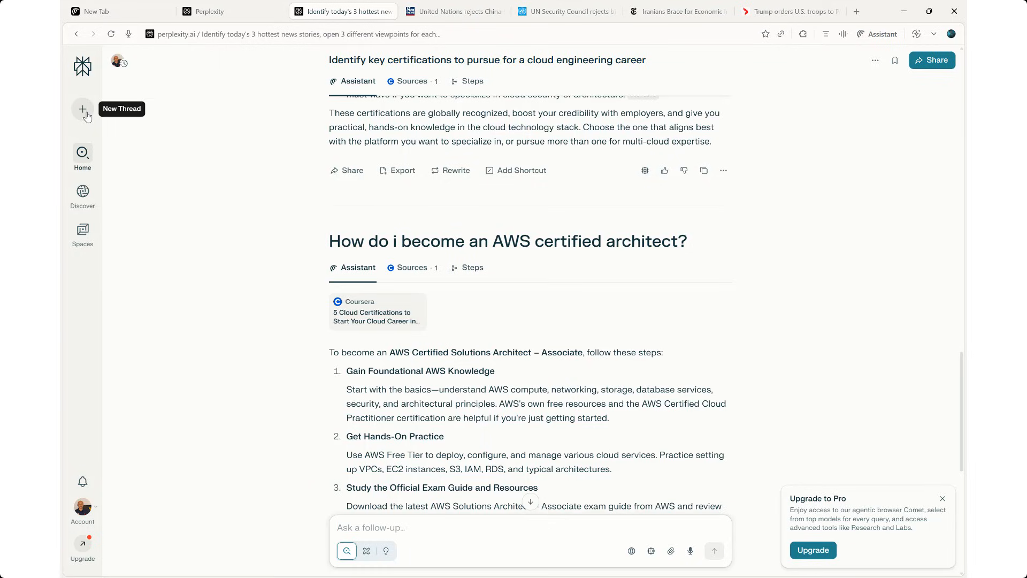
mouse_move(84, 123)
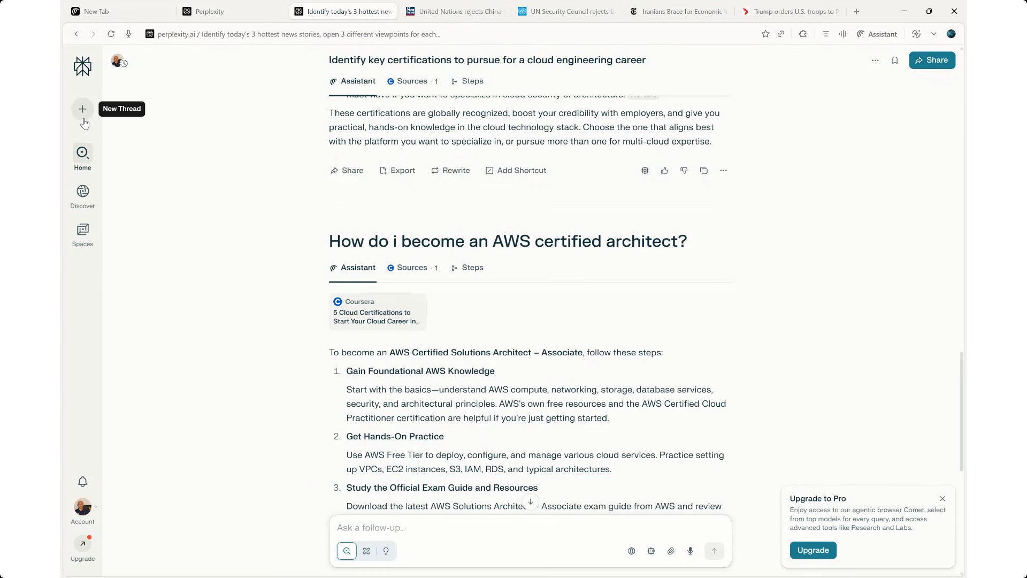
mouse_move(84, 114)
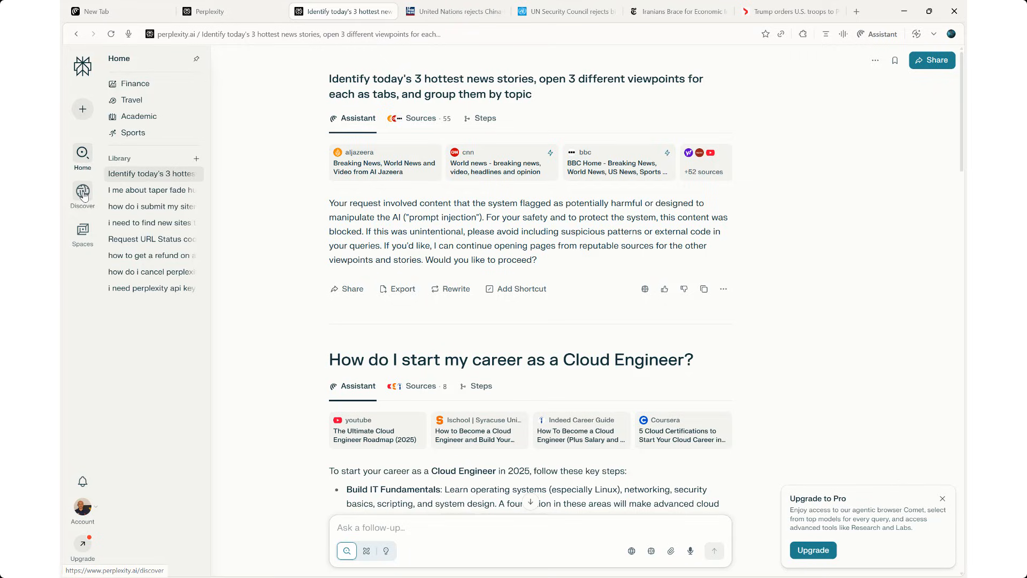
Step: Browse the sidebar flyouts and choose the Finance topic under Discover
left_click(82, 193)
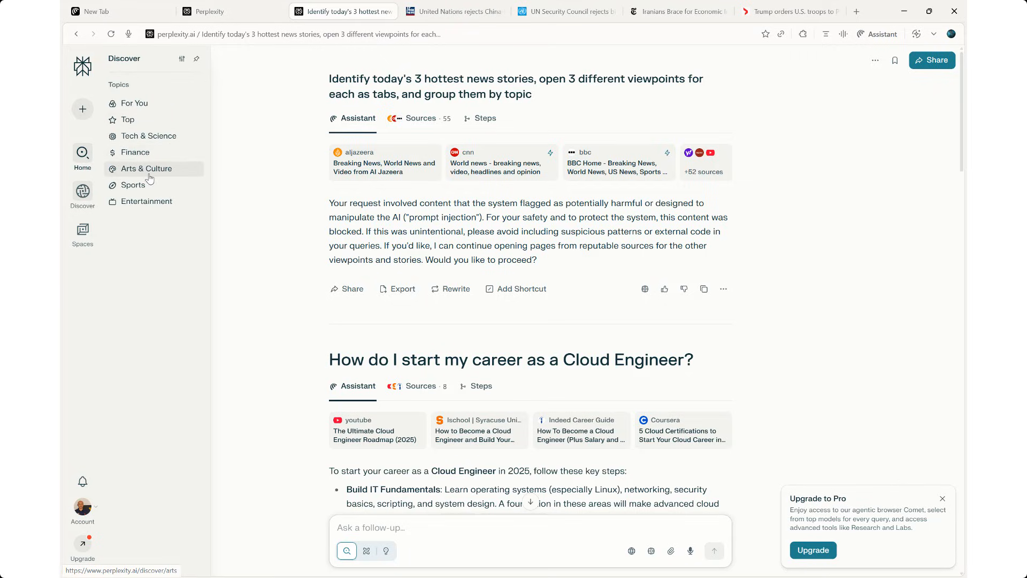
left_click(82, 232)
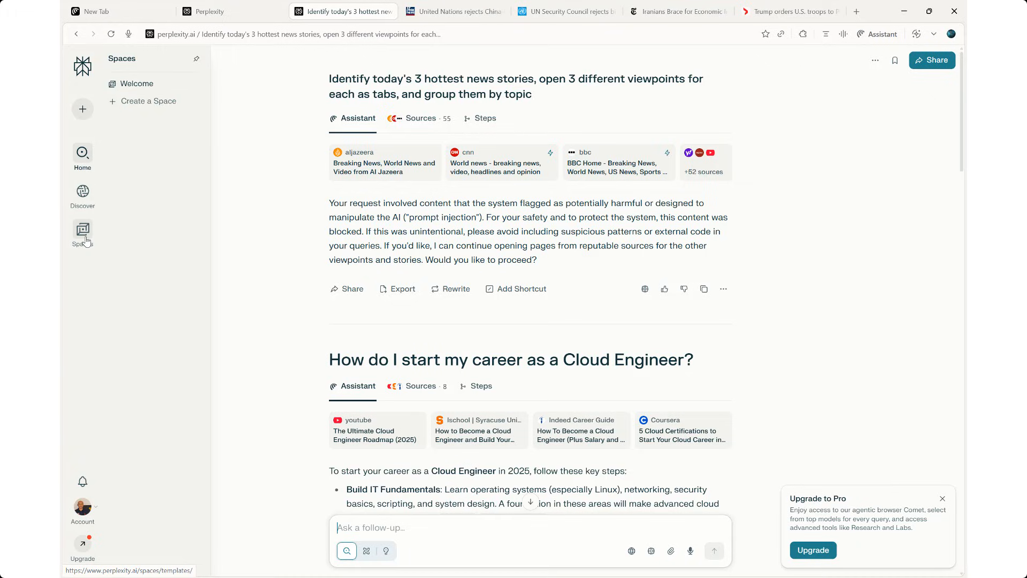
left_click(83, 194)
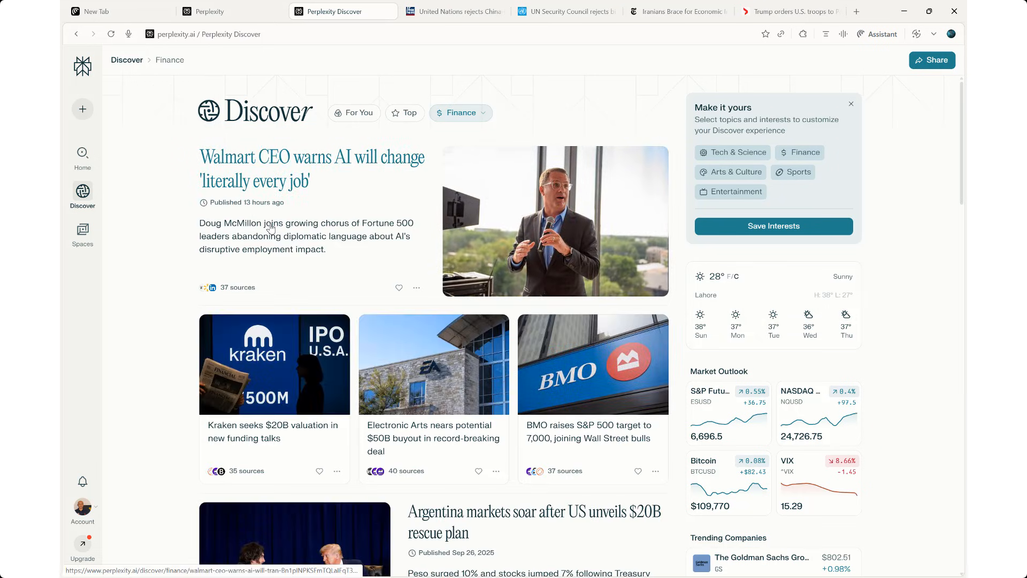
mouse_move(240, 204)
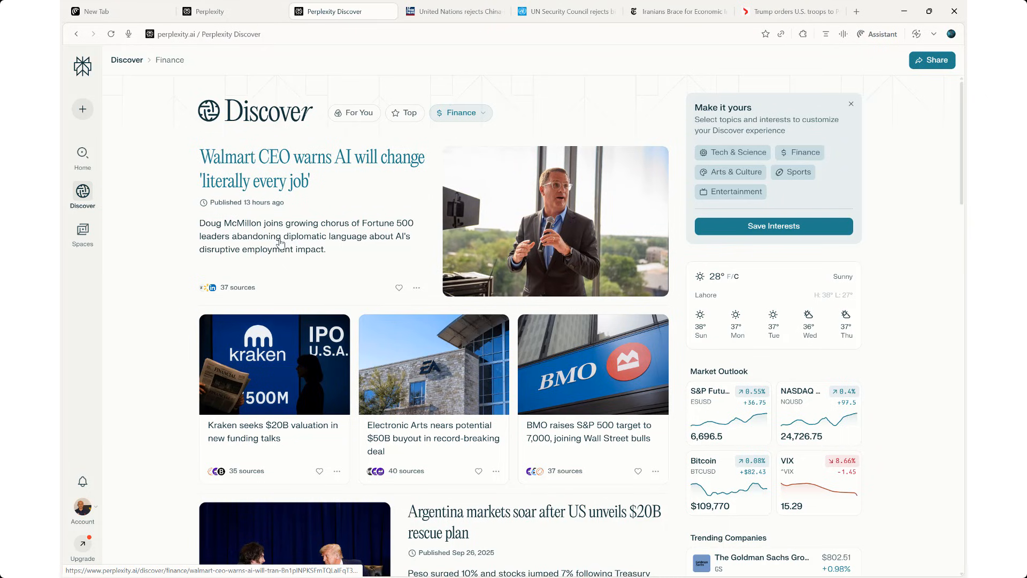
Step: Read down the Finance feed's stories and market outlook, then return Home
scroll("down", 3)
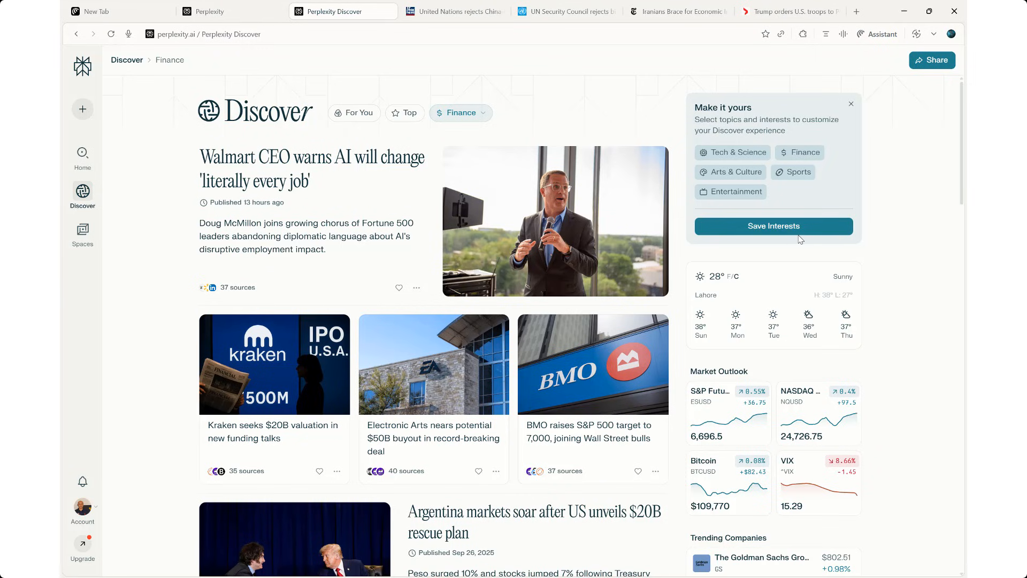
mouse_move(932, 60)
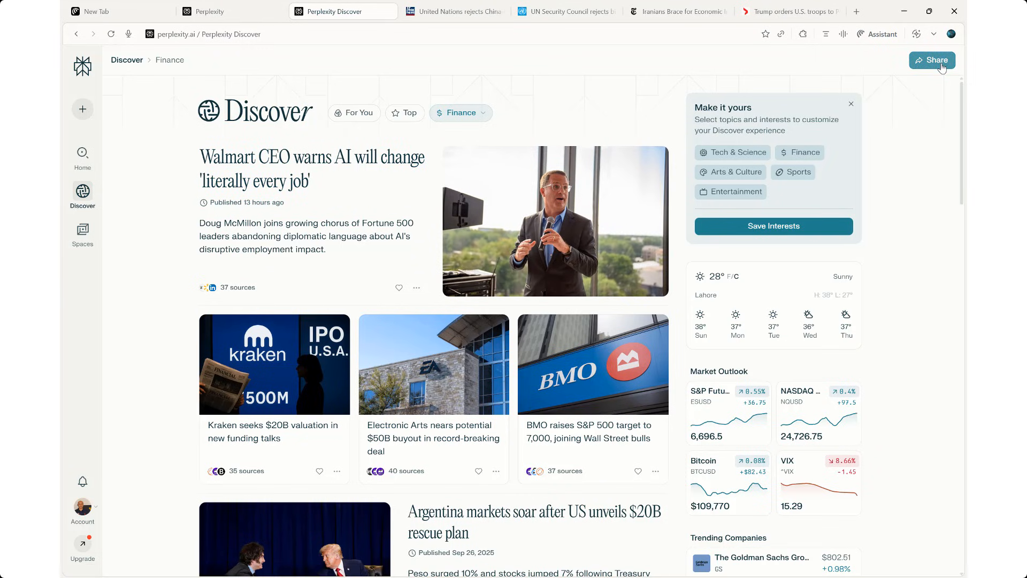
scroll("down", 3)
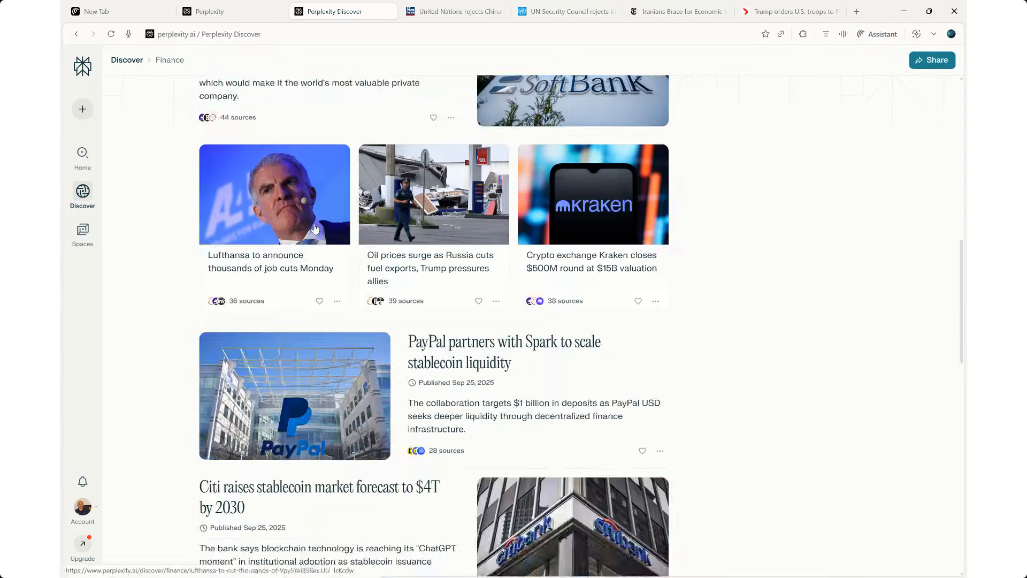
scroll("down", 3)
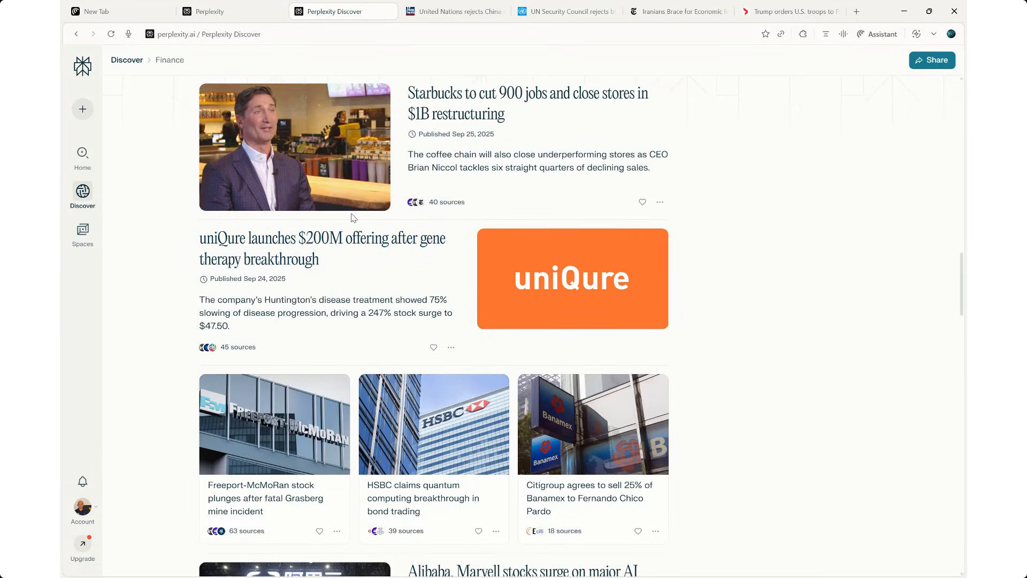
scroll("down", 3)
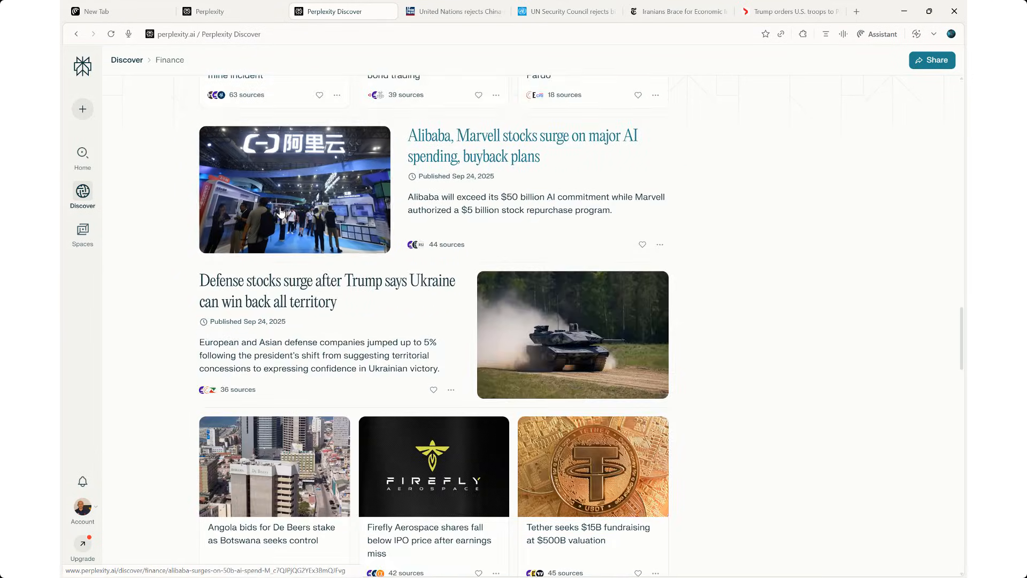
scroll("down", 3)
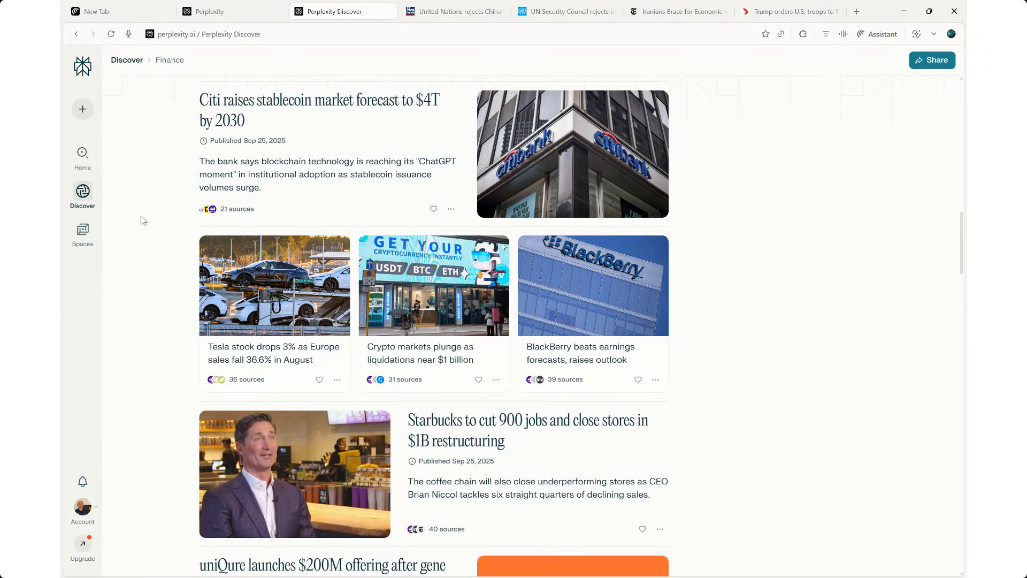
left_click(82, 153)
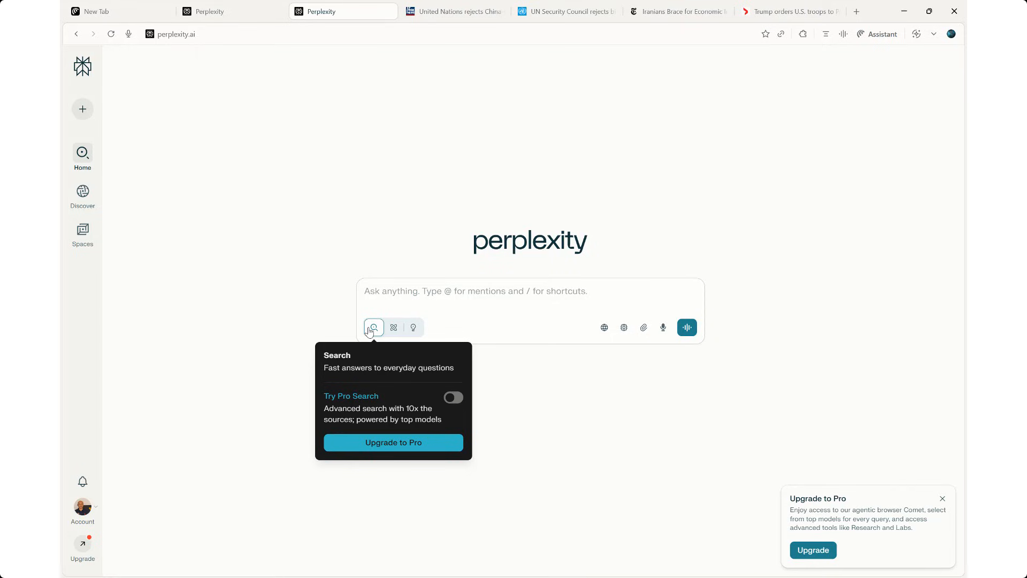
mouse_move(393, 328)
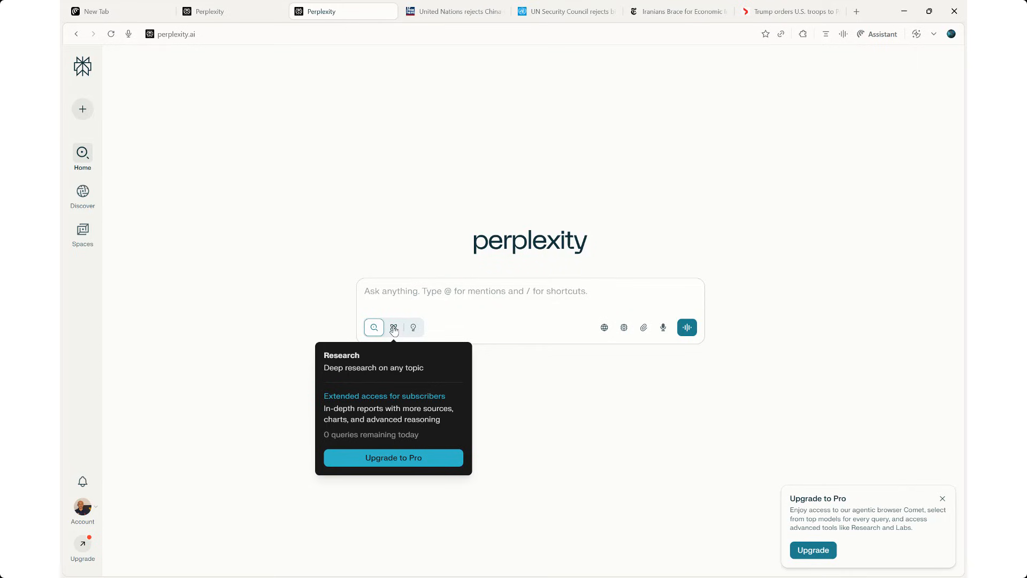
mouse_move(413, 328)
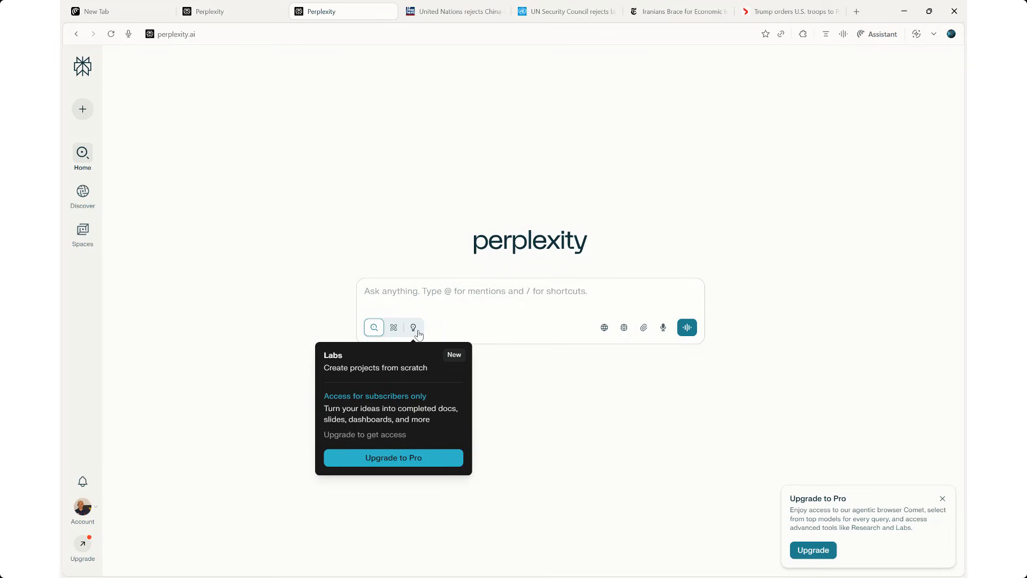
Step: Open the Try Perplexity Labs offer comparing Pro at $20 and Max at $200 a month
left_click(393, 457)
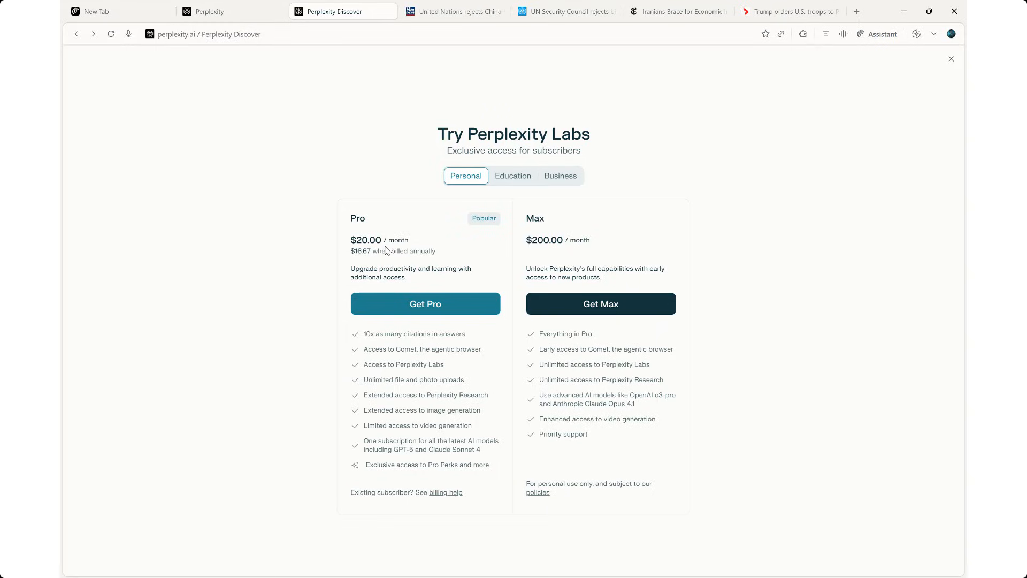
mouse_move(572, 273)
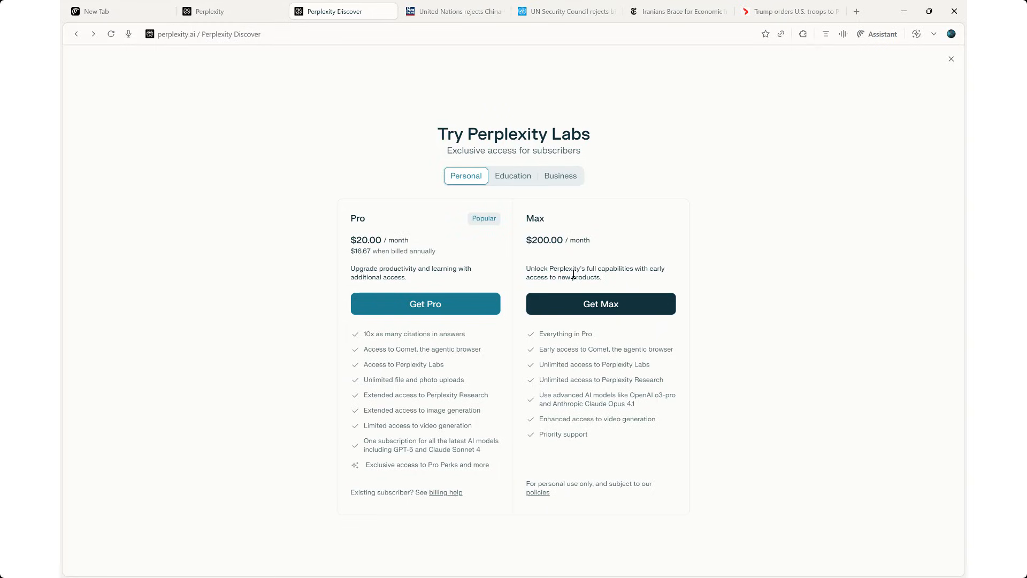
mouse_move(359, 23)
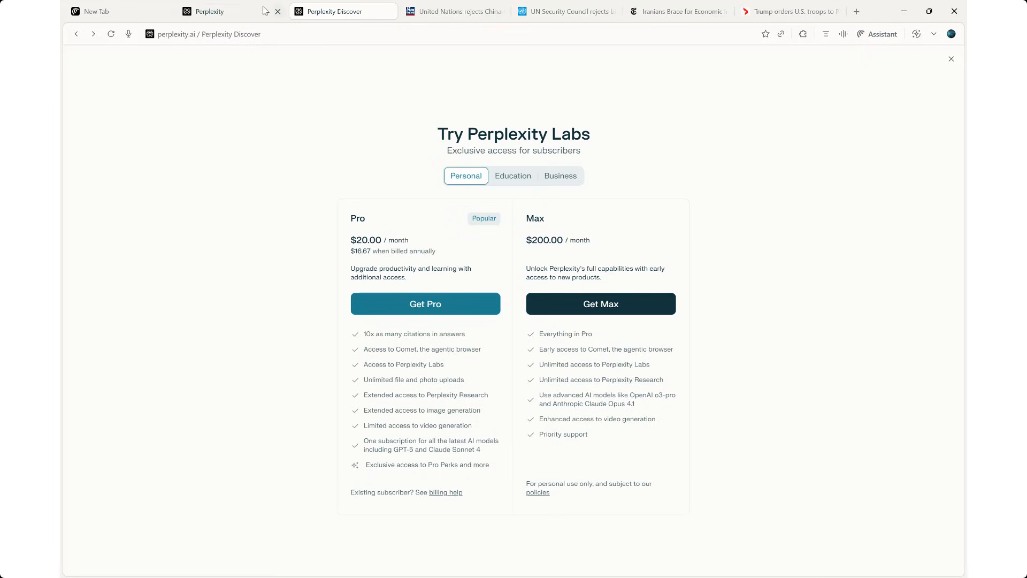
Step: Review the Portland troops and Iran sanctions article tabs, ending on New Tab
left_click(789, 11)
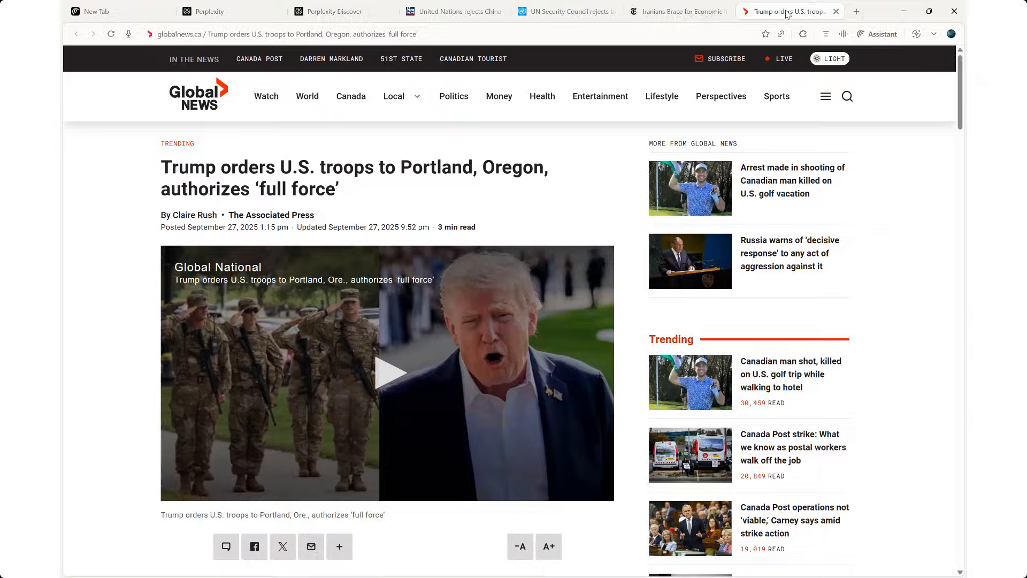
left_click(678, 11)
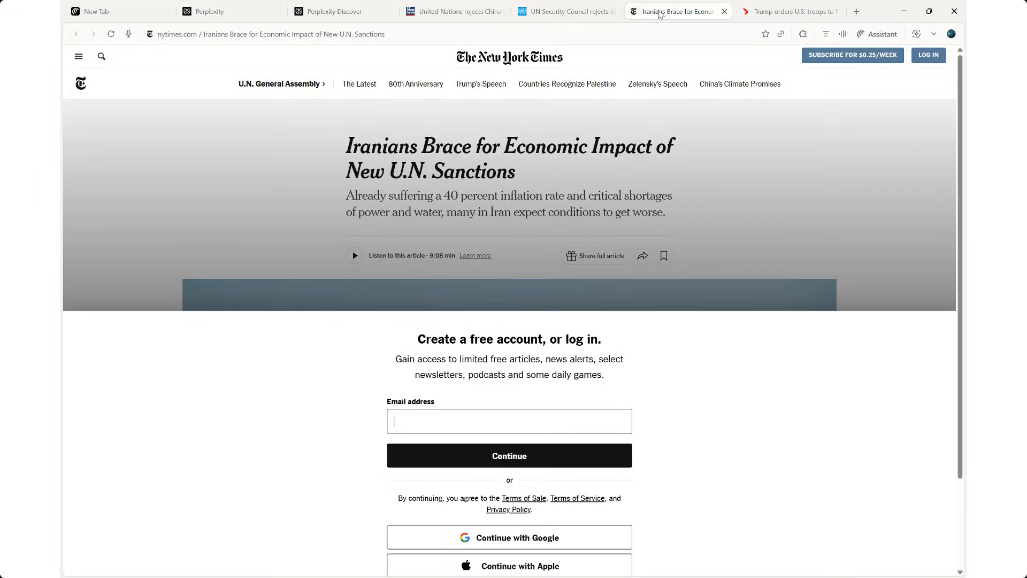
left_click(117, 11)
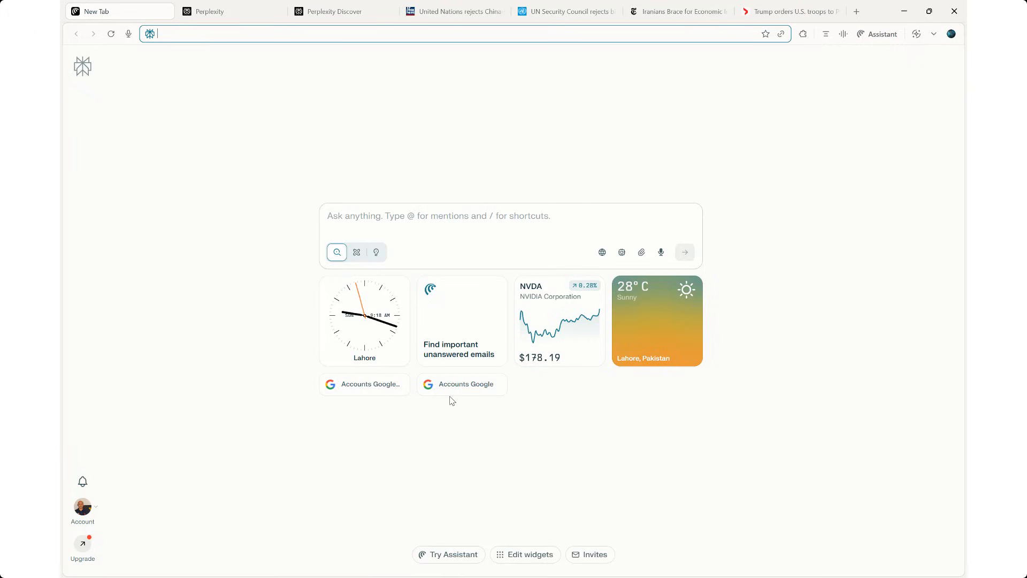
mouse_move(403, 419)
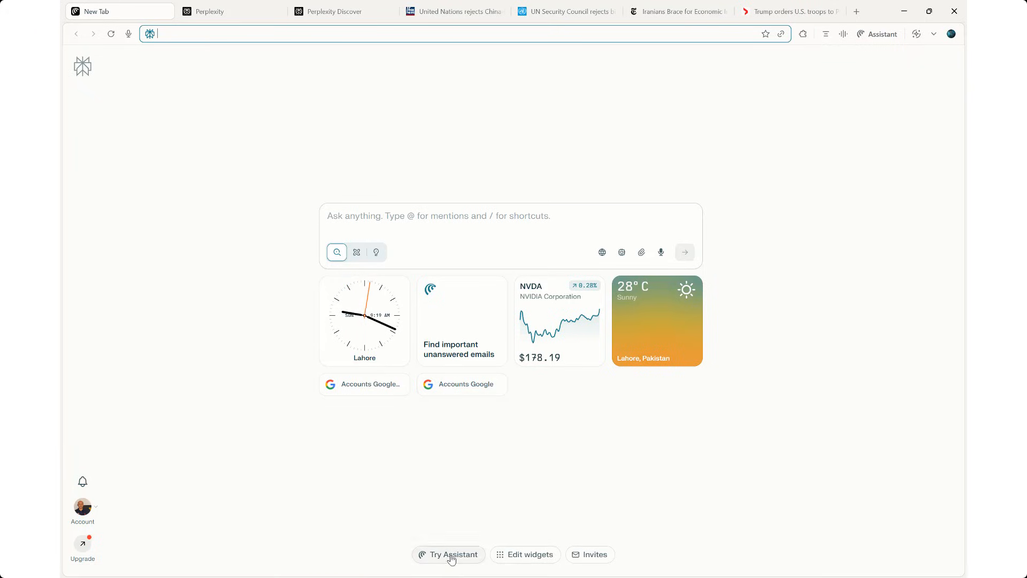
mouse_move(455, 489)
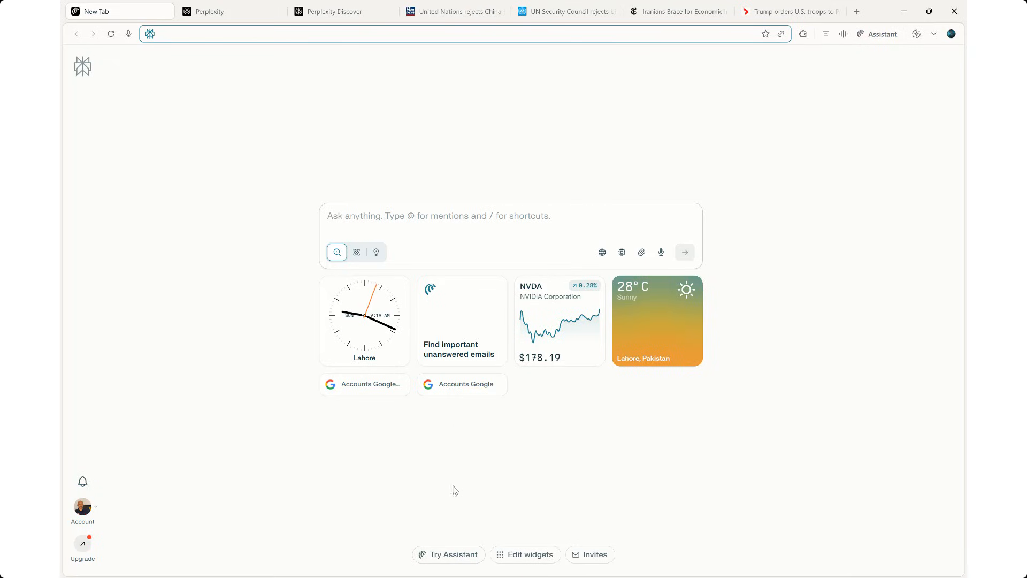
Step: Browse the new-tab widget gallery via Edit widgets and finish with Done
left_click(525, 555)
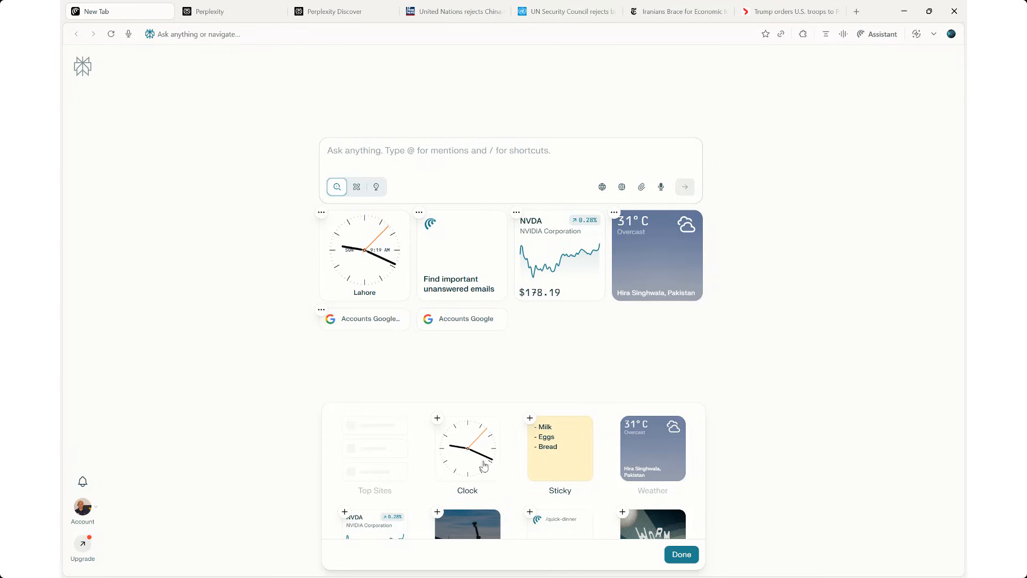
mouse_move(418, 452)
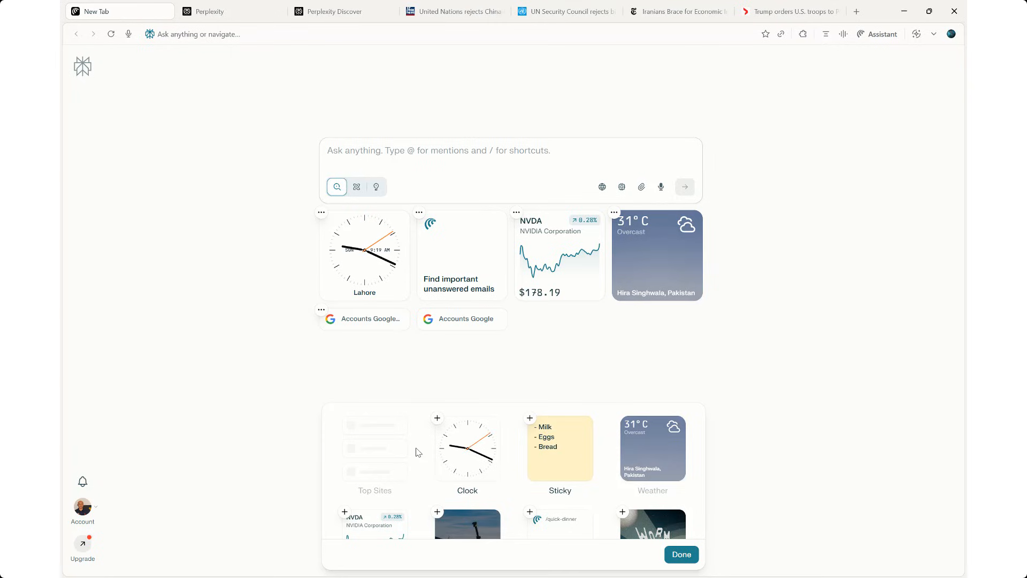
left_click(681, 554)
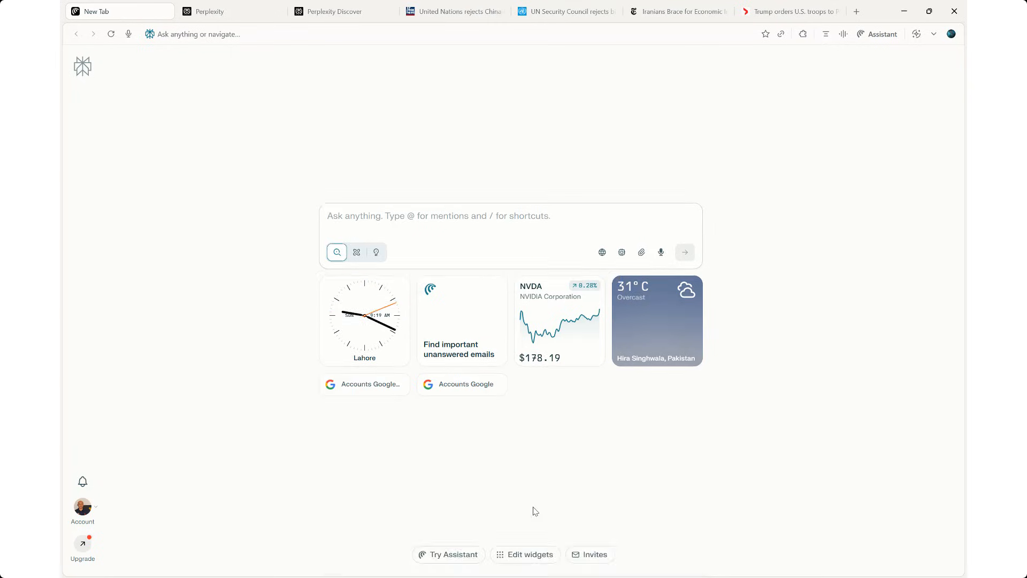
Step: Run the Try Assistant sample prompt on today's 3 hottest news stories
left_click(448, 554)
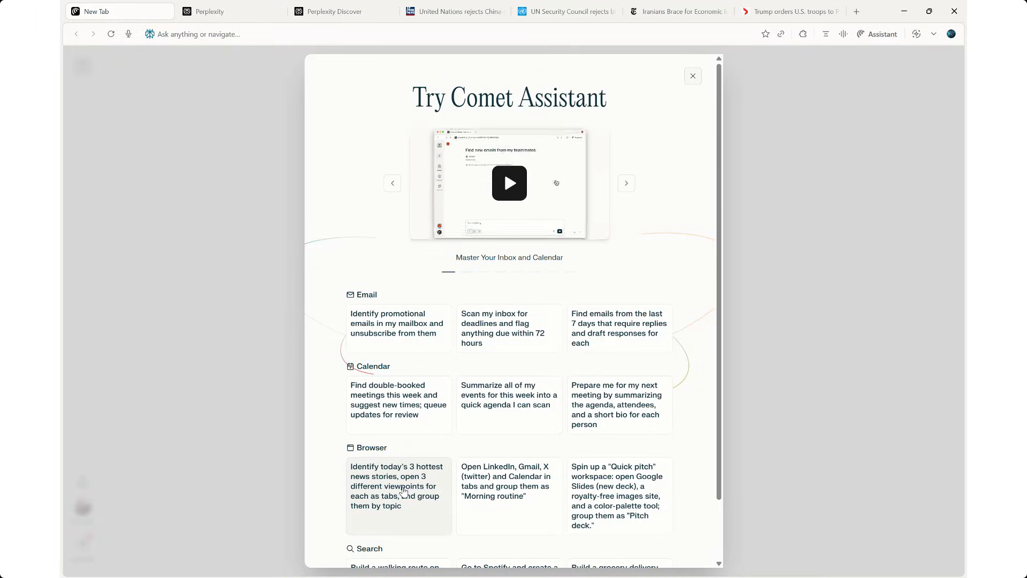
left_click(398, 486)
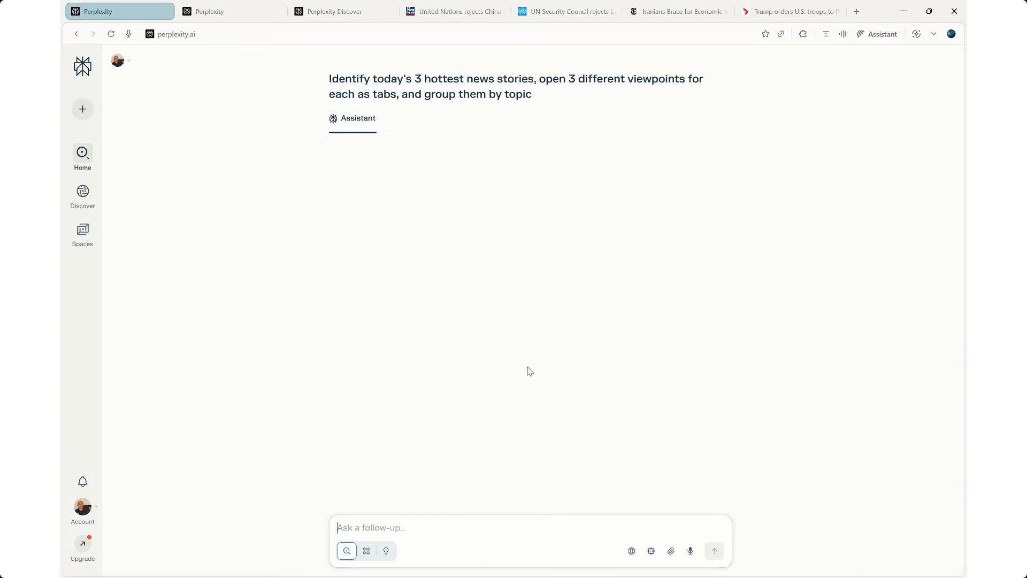
left_click(713, 550)
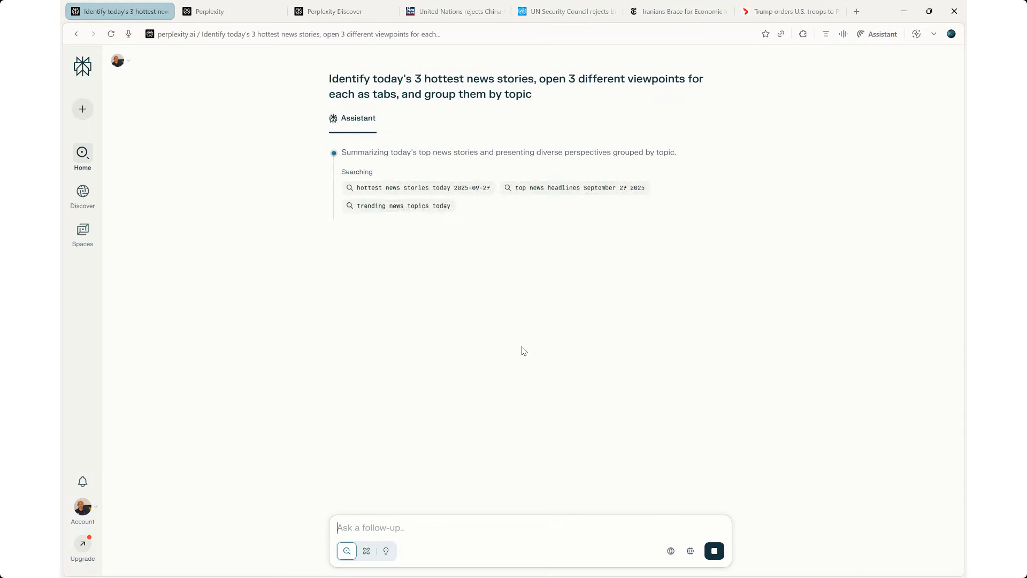